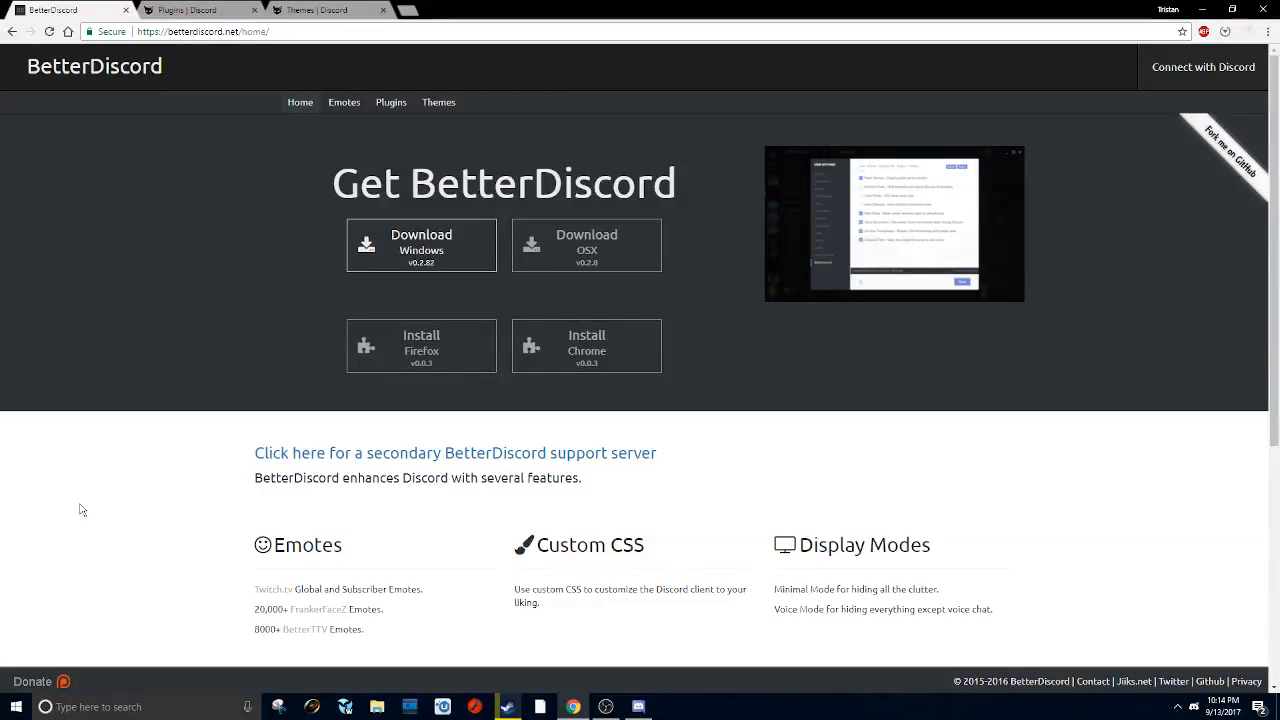
mouse_move(260, 252)
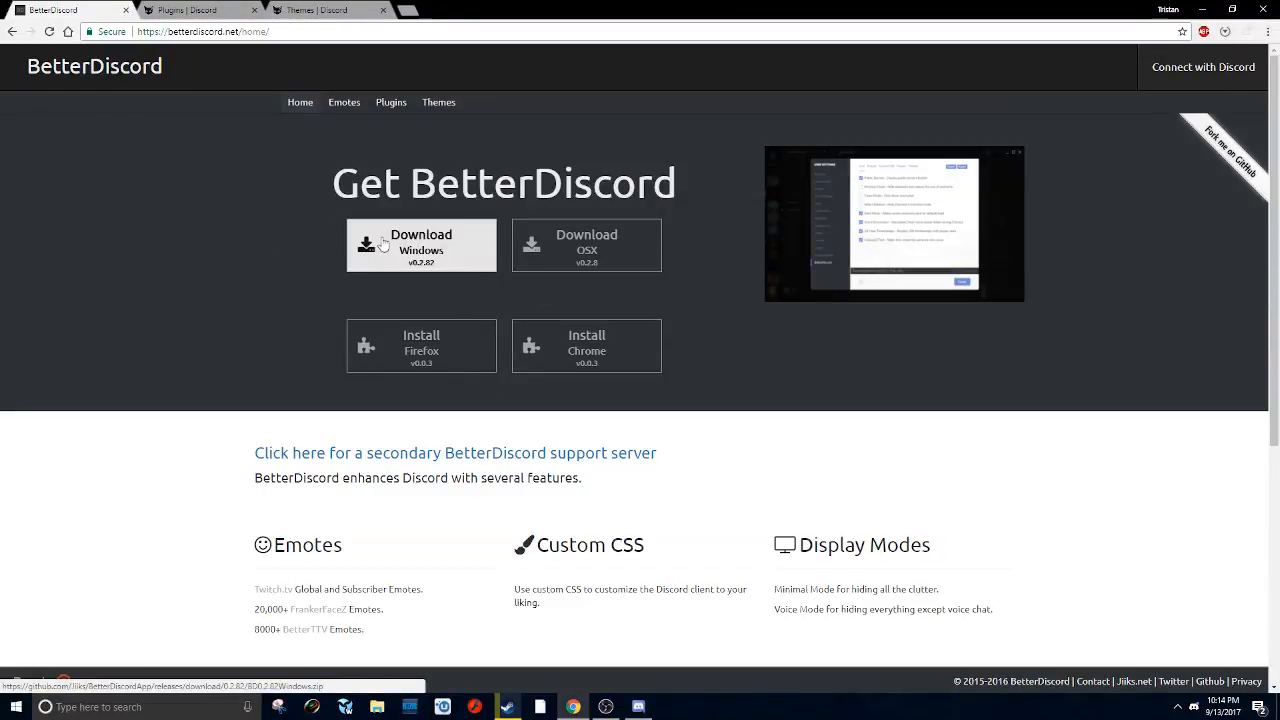
Step: Download the BetterDiscord Windows installer from betterdiscord.net
left_click(420, 244)
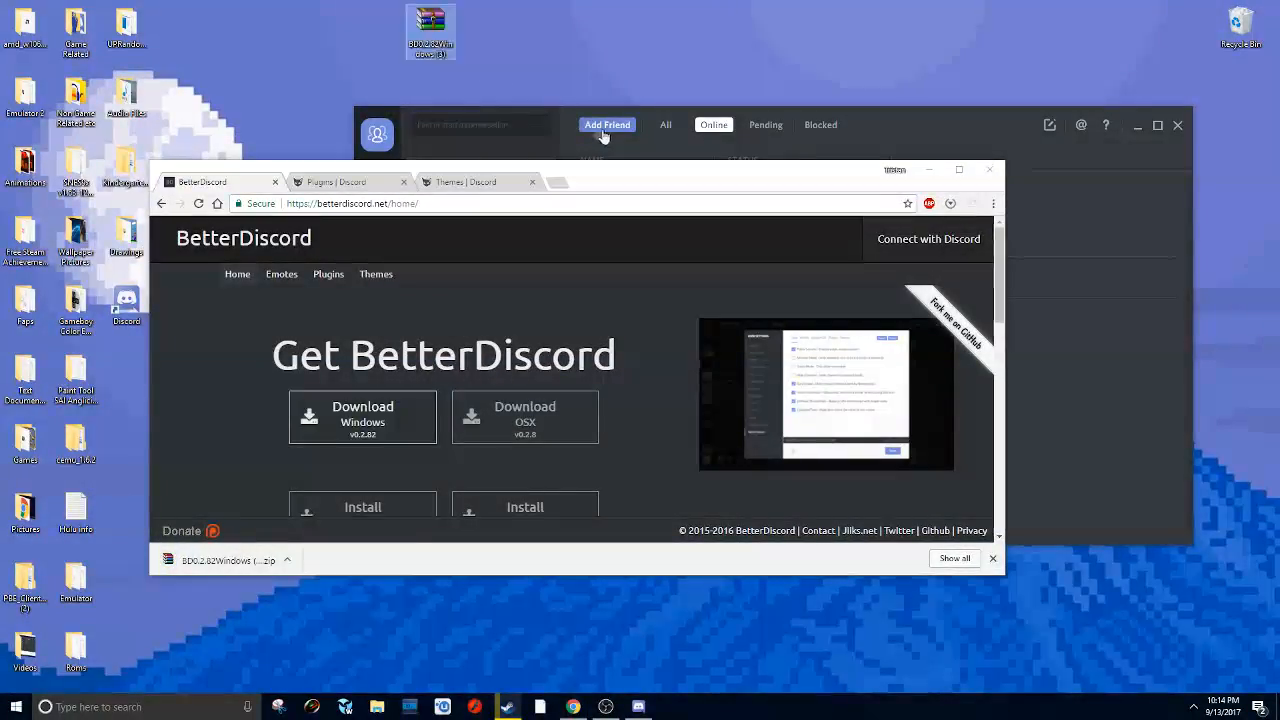
Step: Reveal the downloaded BD62.0.2.0Windows archive's folder from Chrome's download bar
right_click(432, 32)
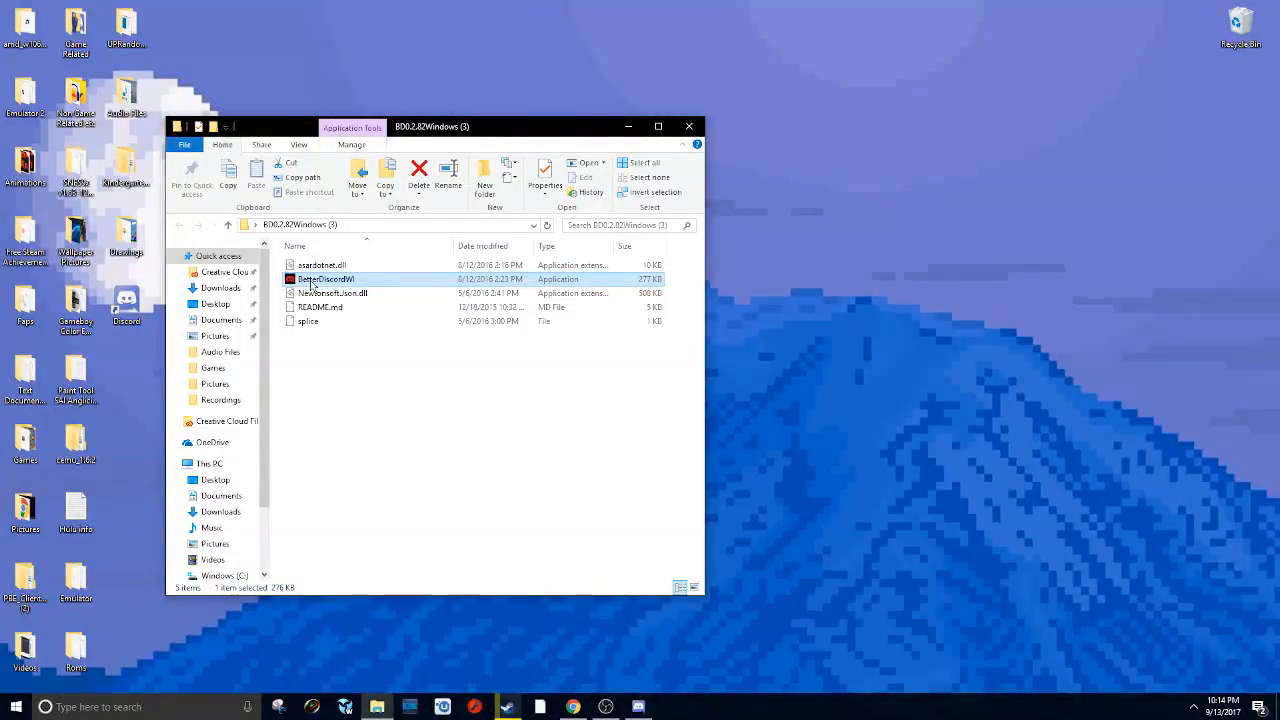
Step: Run BetterDiscord.exe, install it into Discord and dismiss the completion message
double_click(324, 278)
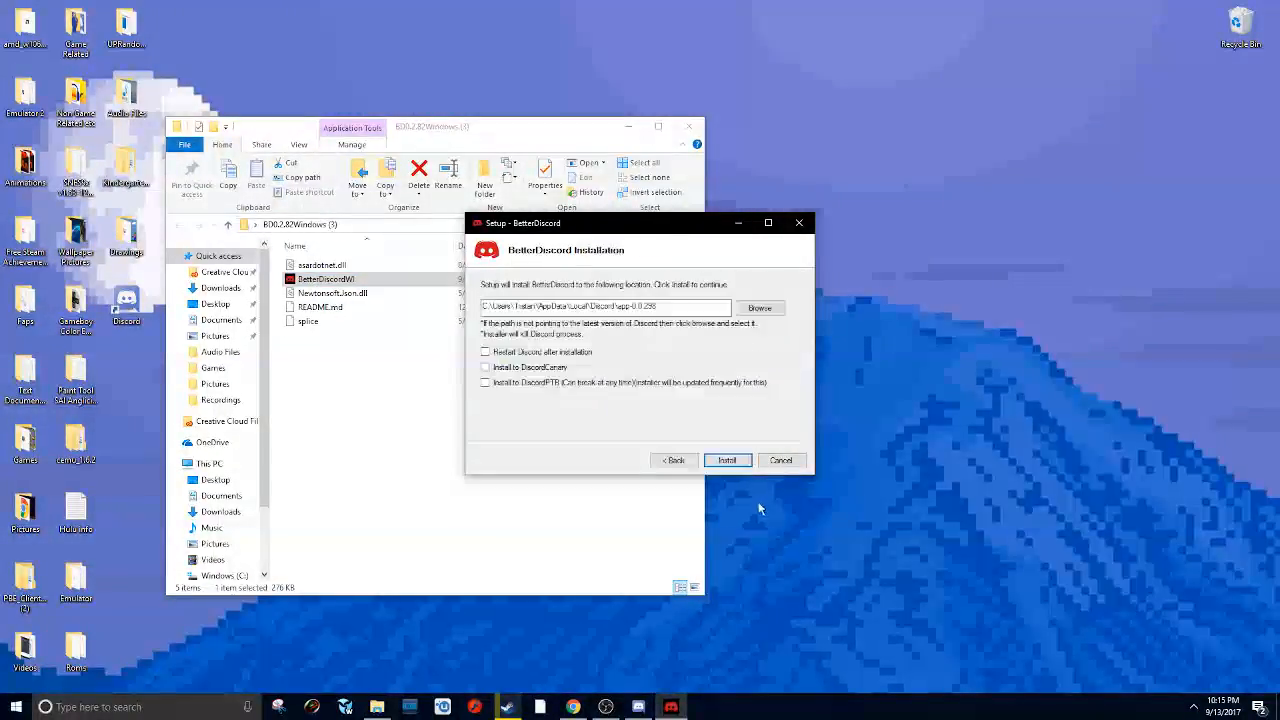
left_click(728, 460)
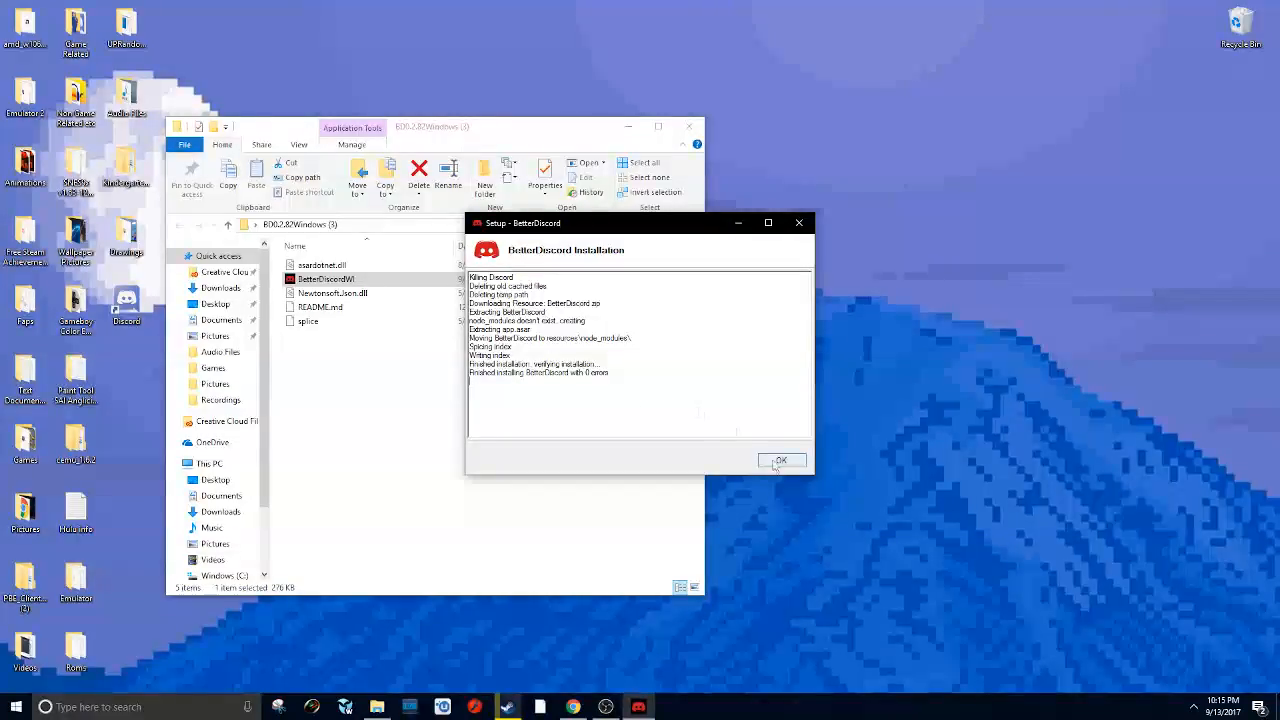
left_click(782, 460)
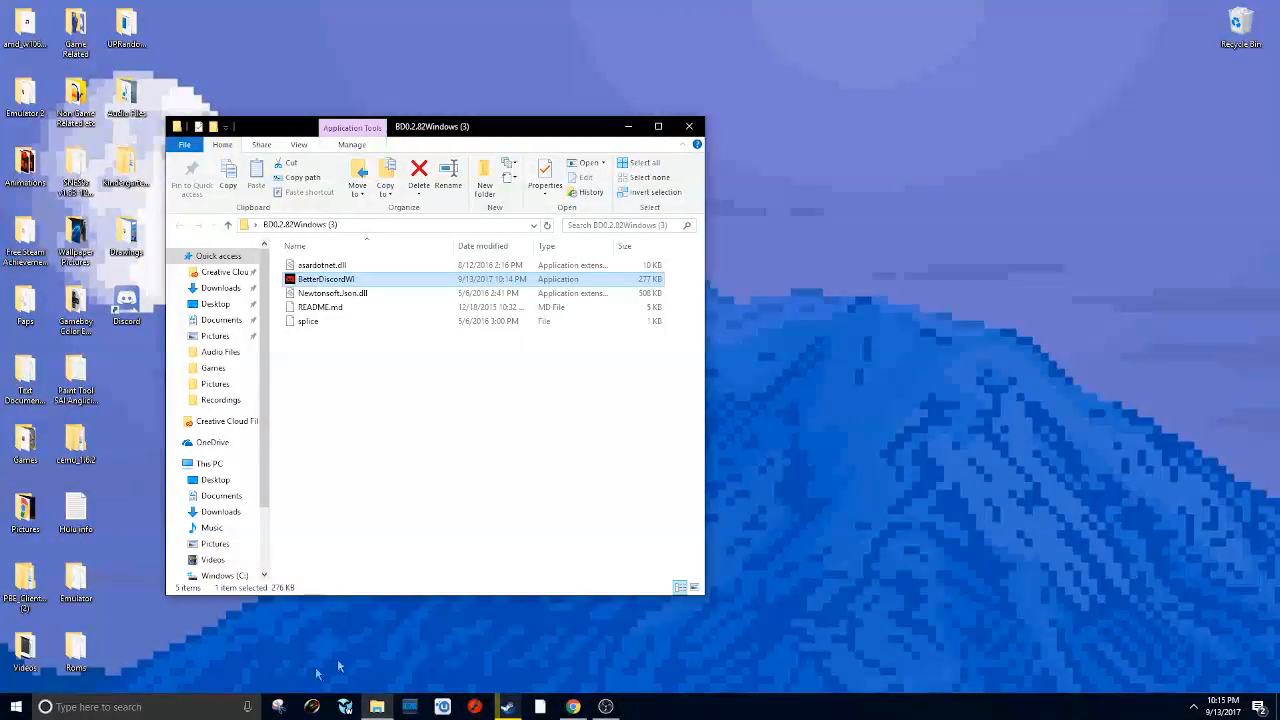
Step: Relaunch Discord from the Start menu search 'dis', check User Settings and return to Friends
type("dis")
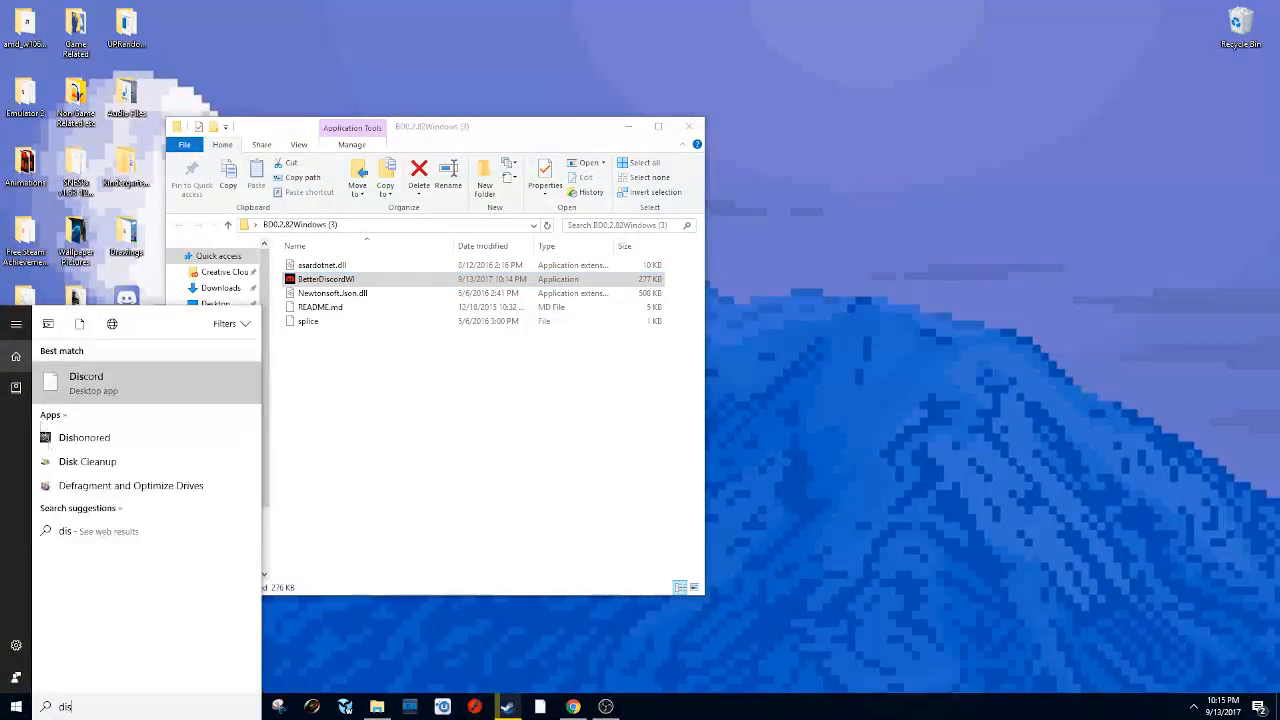
left_click(86, 382)
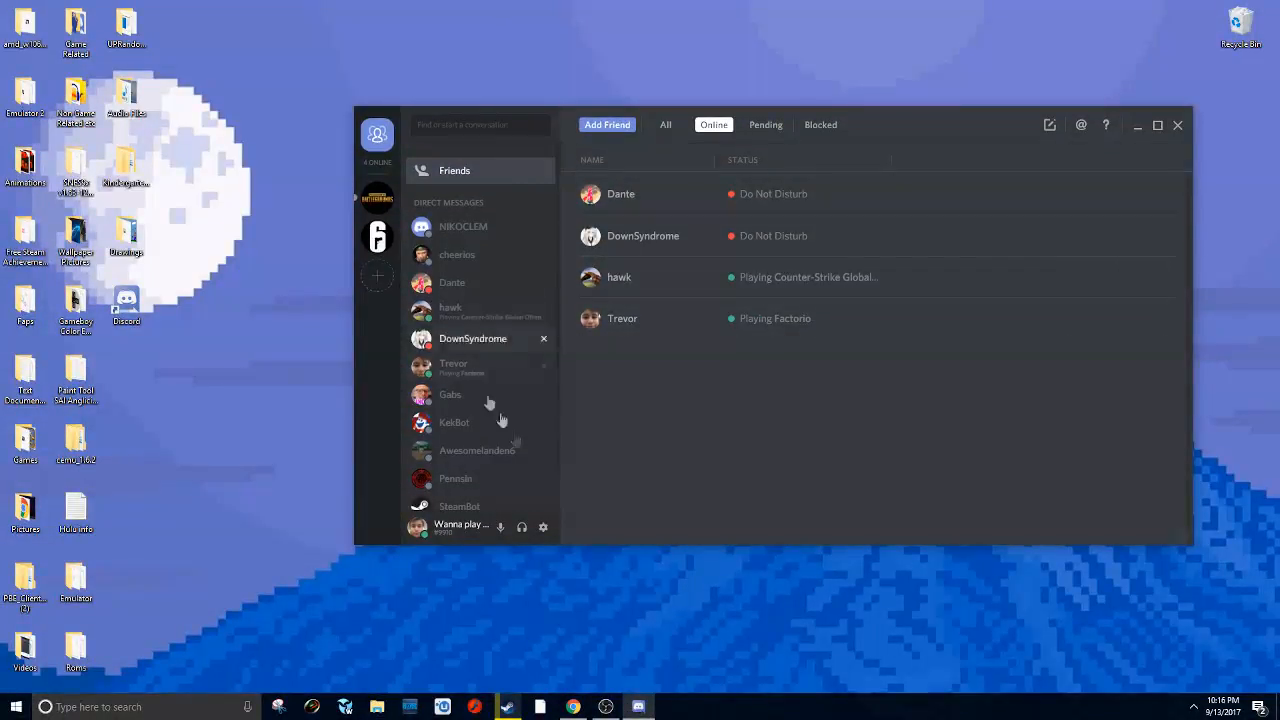
left_click(544, 528)
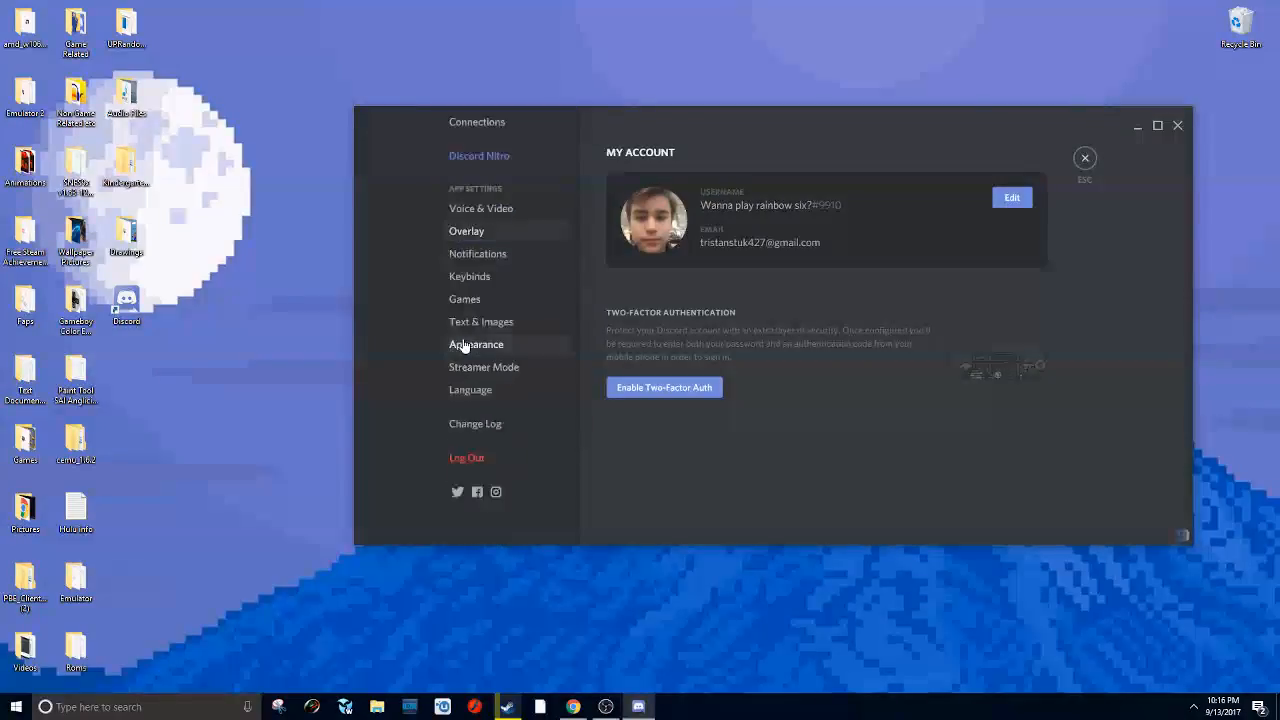
left_click(484, 368)
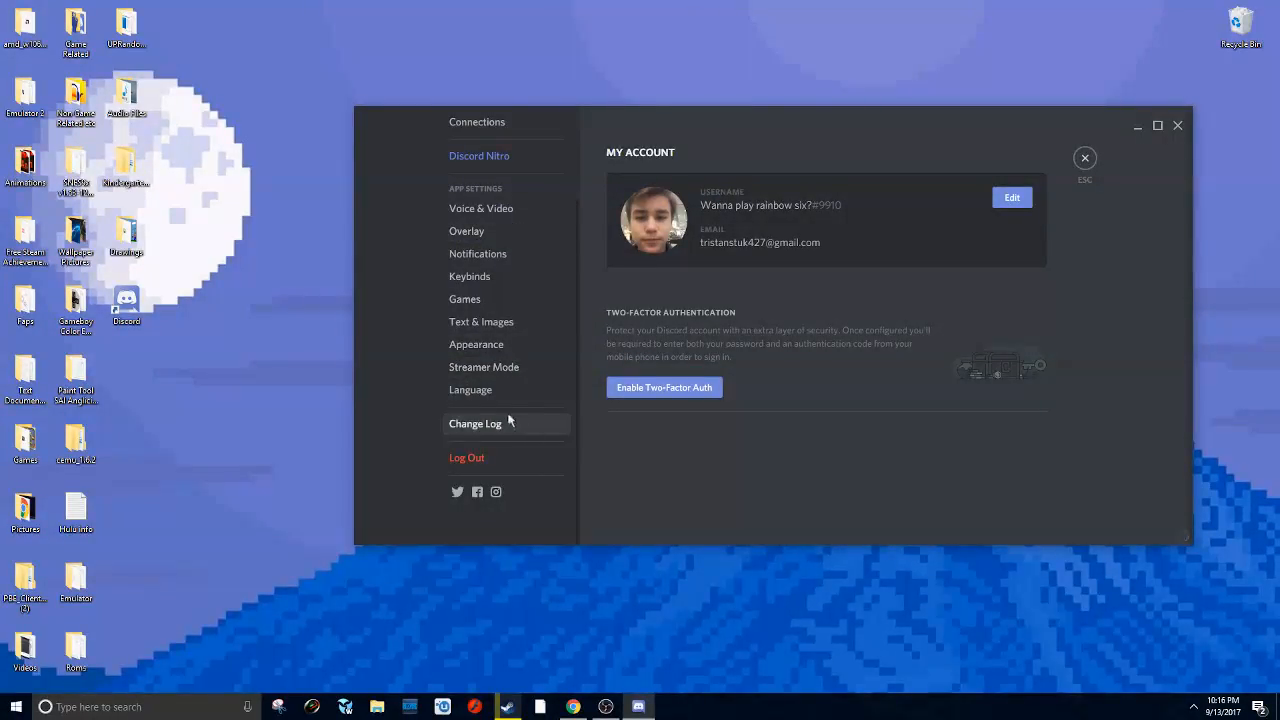
mouse_move(812, 194)
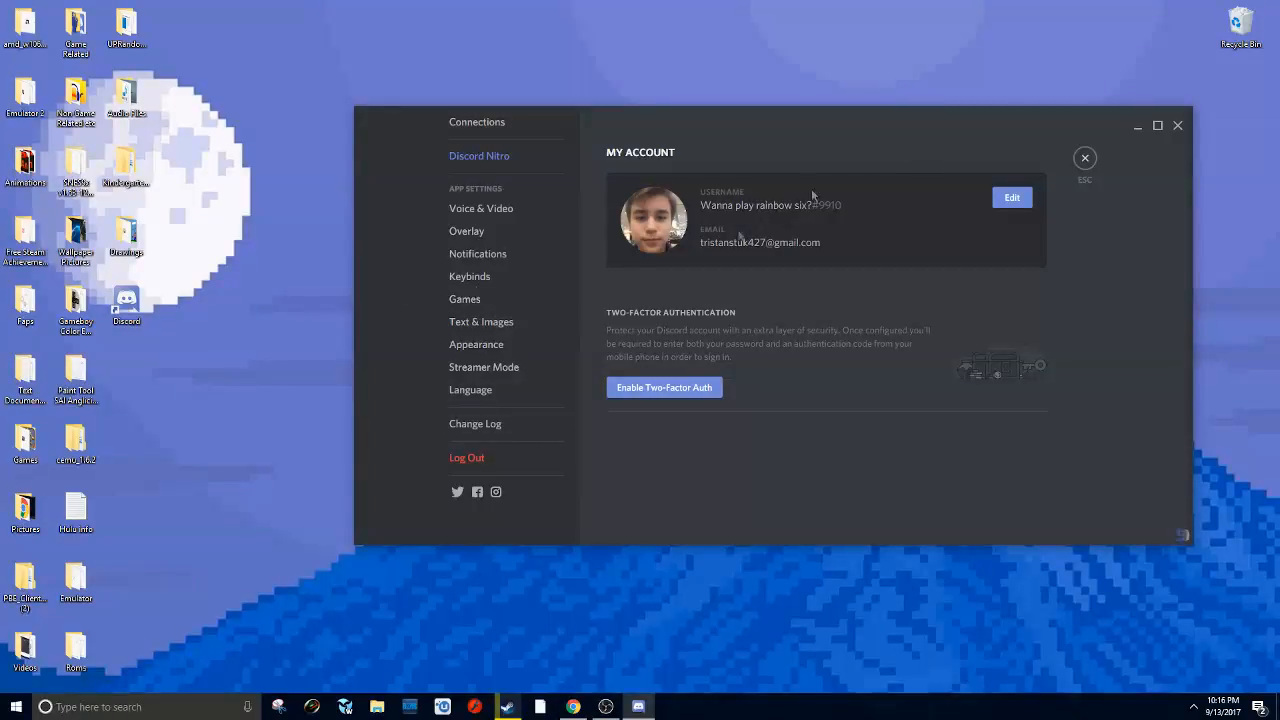
left_click(1084, 158)
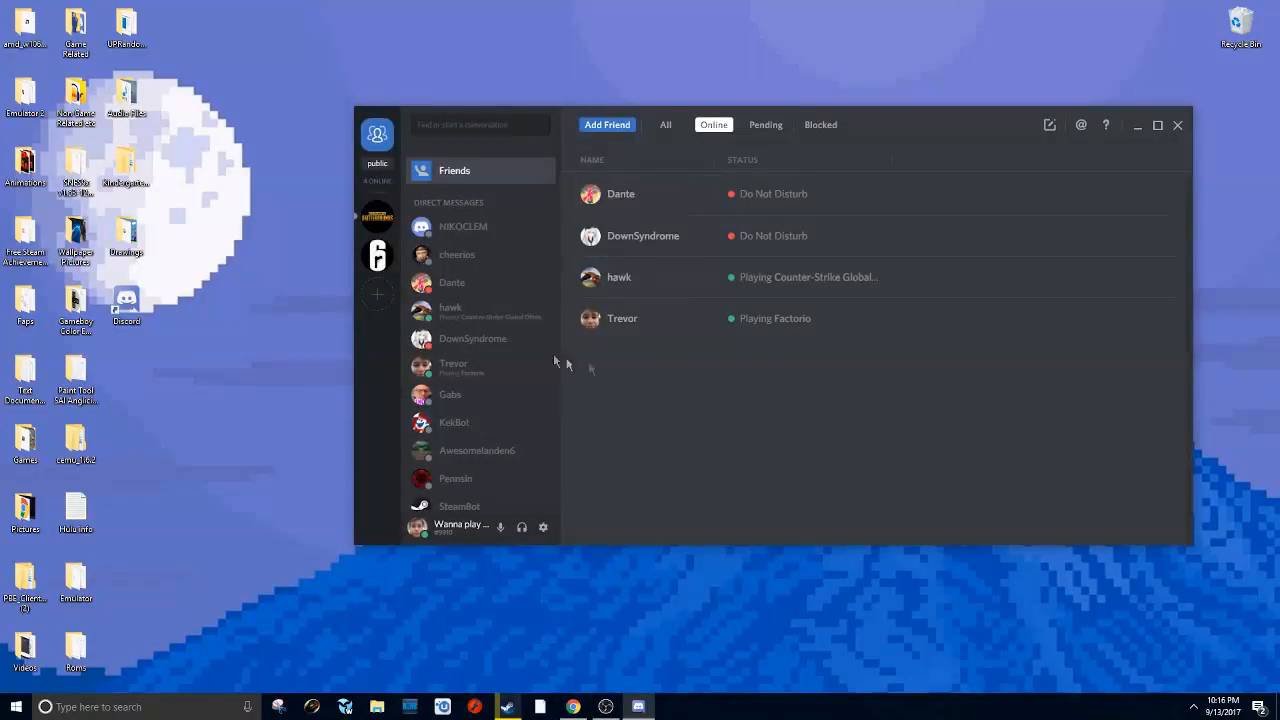
Step: Show the new BetterDiscord Themes page in User Settings, currently listing no themes
left_click(542, 528)
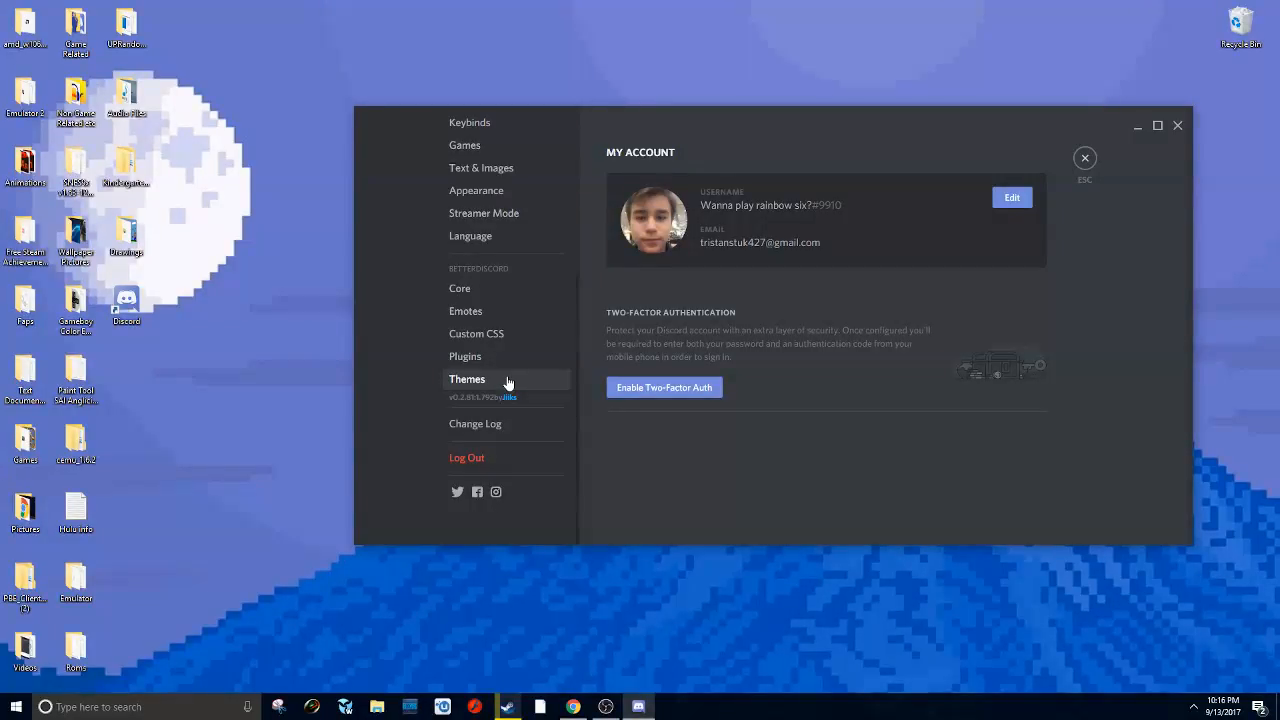
left_click(468, 380)
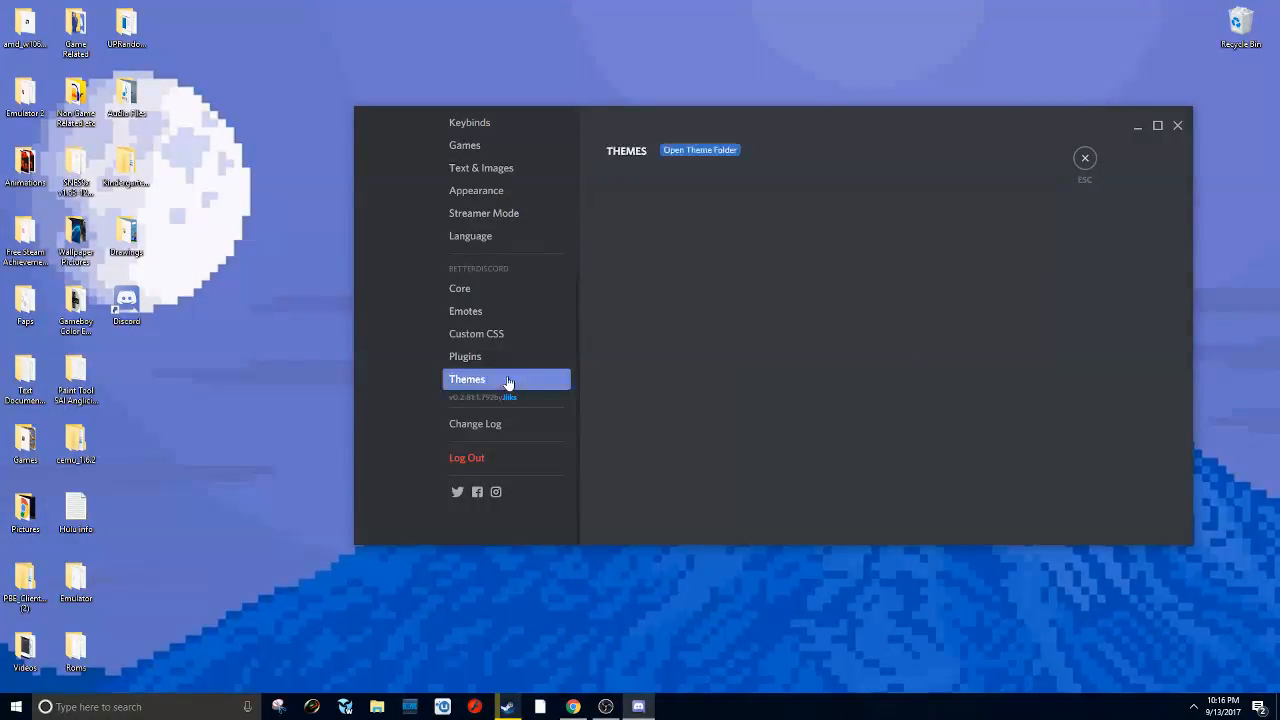
mouse_move(884, 320)
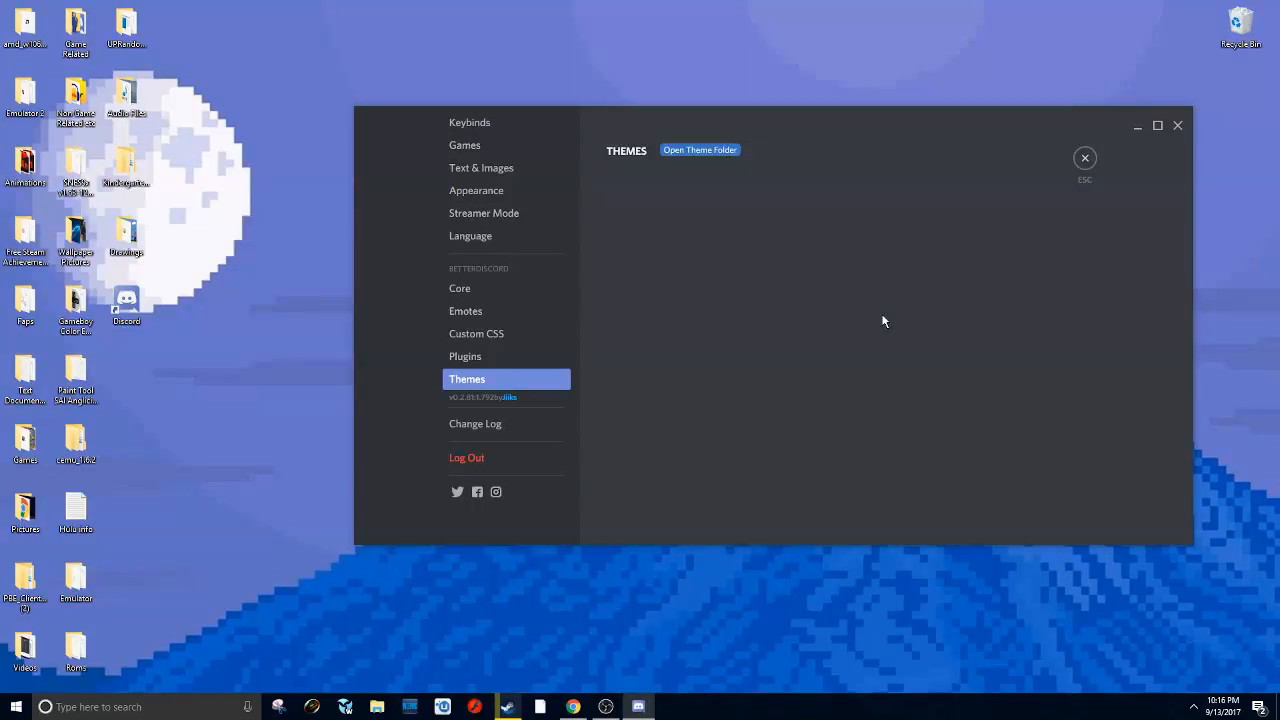
left_click(700, 150)
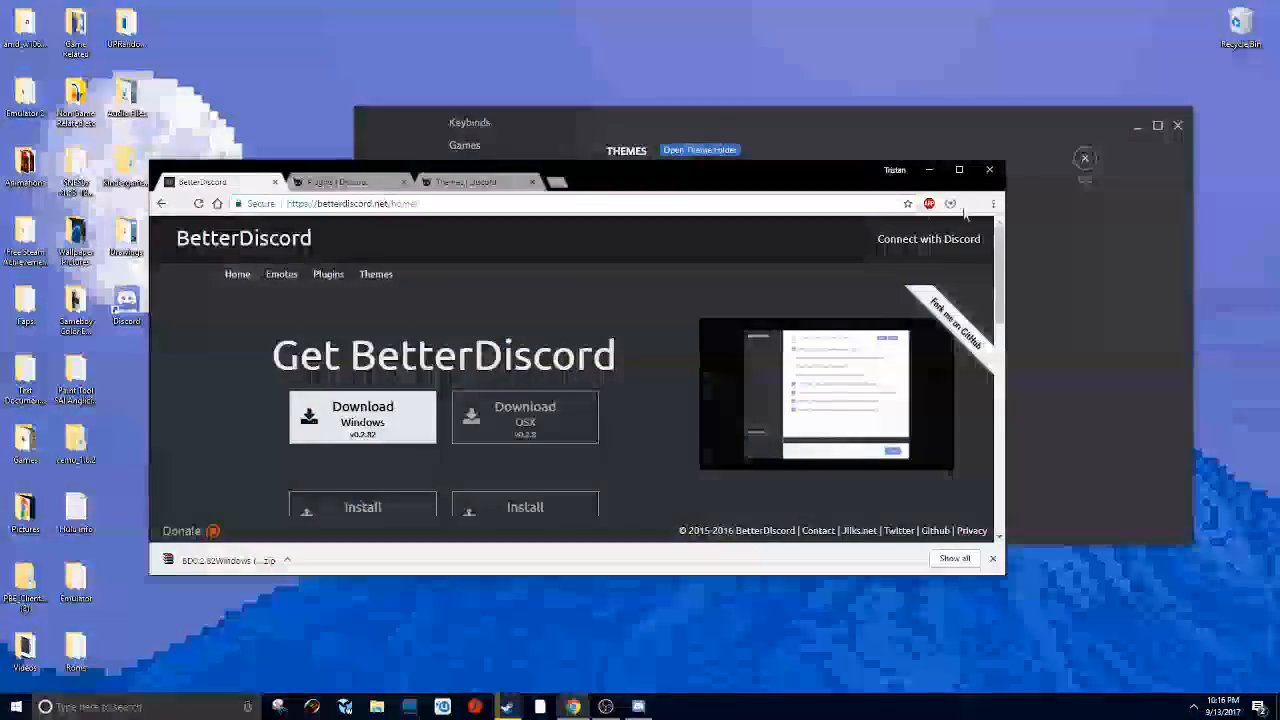
Step: Browse the BetterDocs themes catalogue to the ClearVision - Emerald theme
left_click(958, 168)
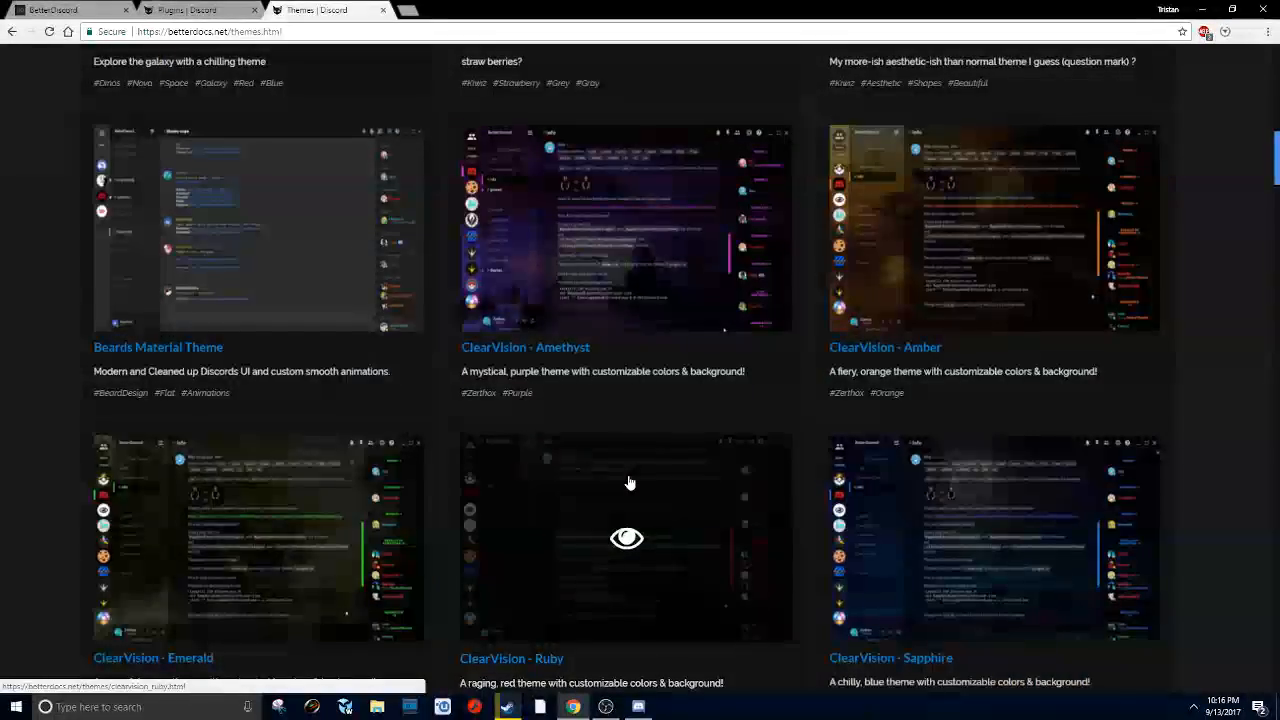
scroll("up", 3)
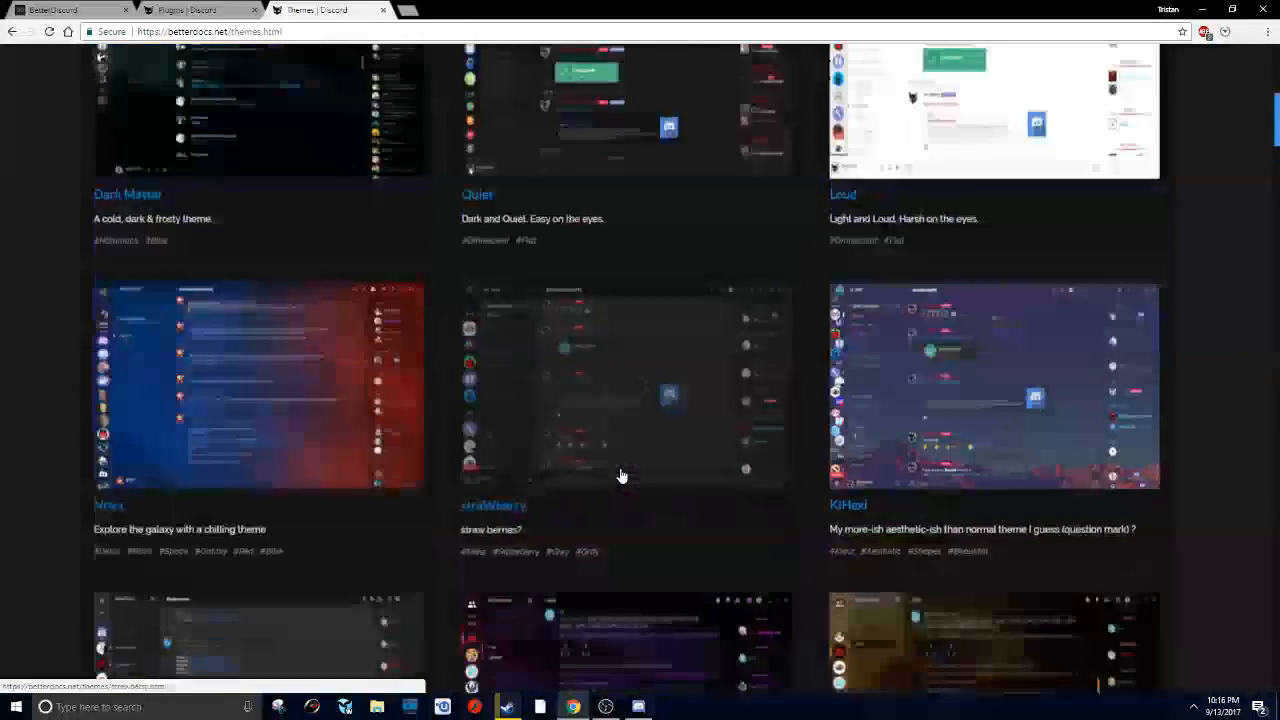
scroll("up", 3)
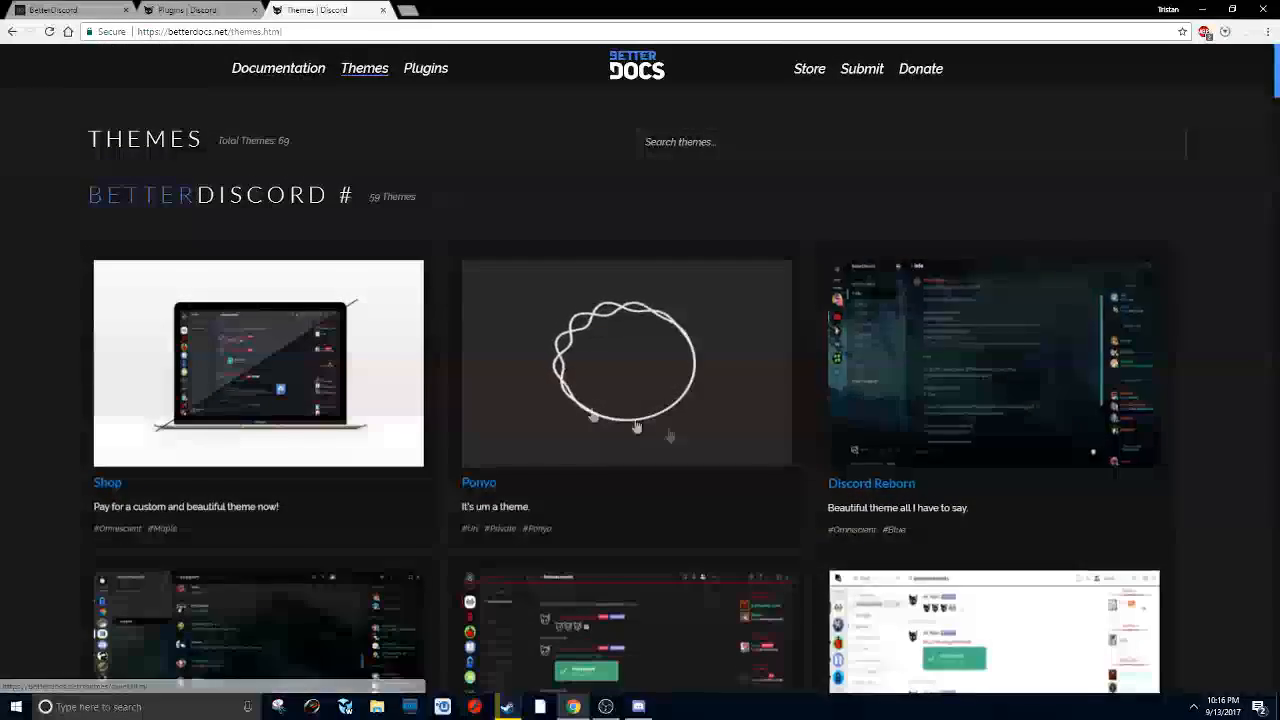
scroll("down", 3)
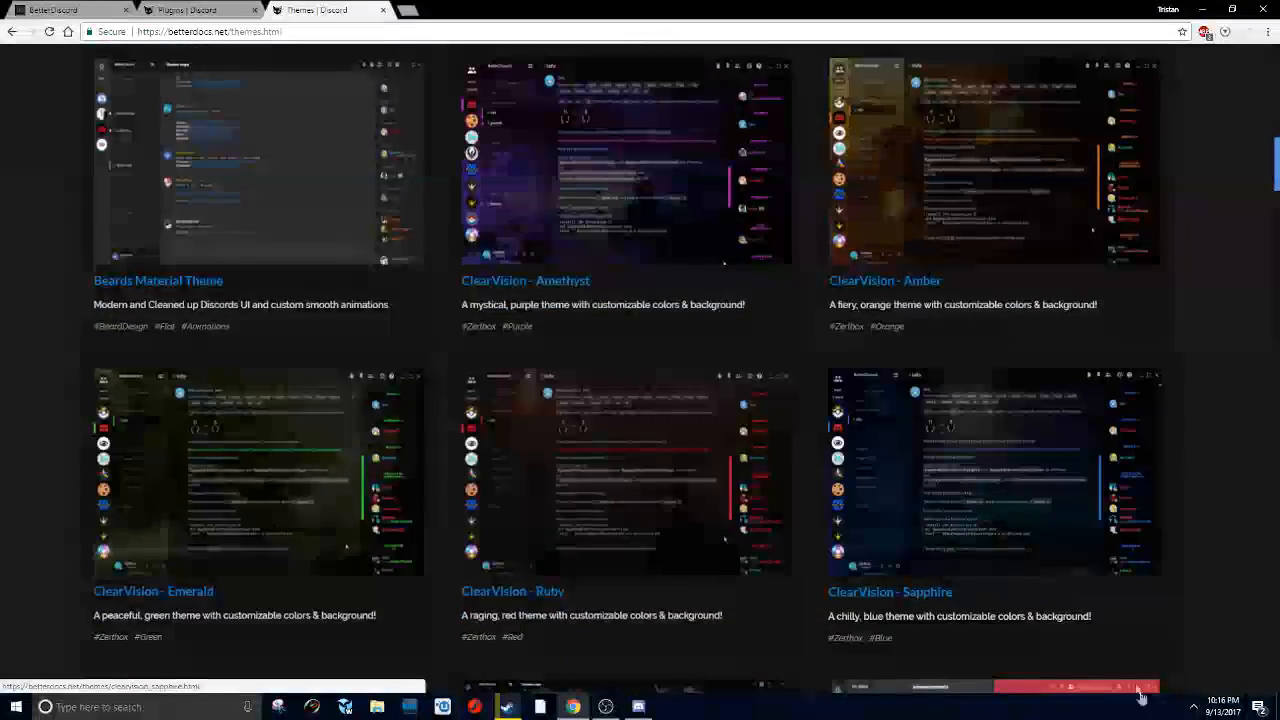
scroll("down", 3)
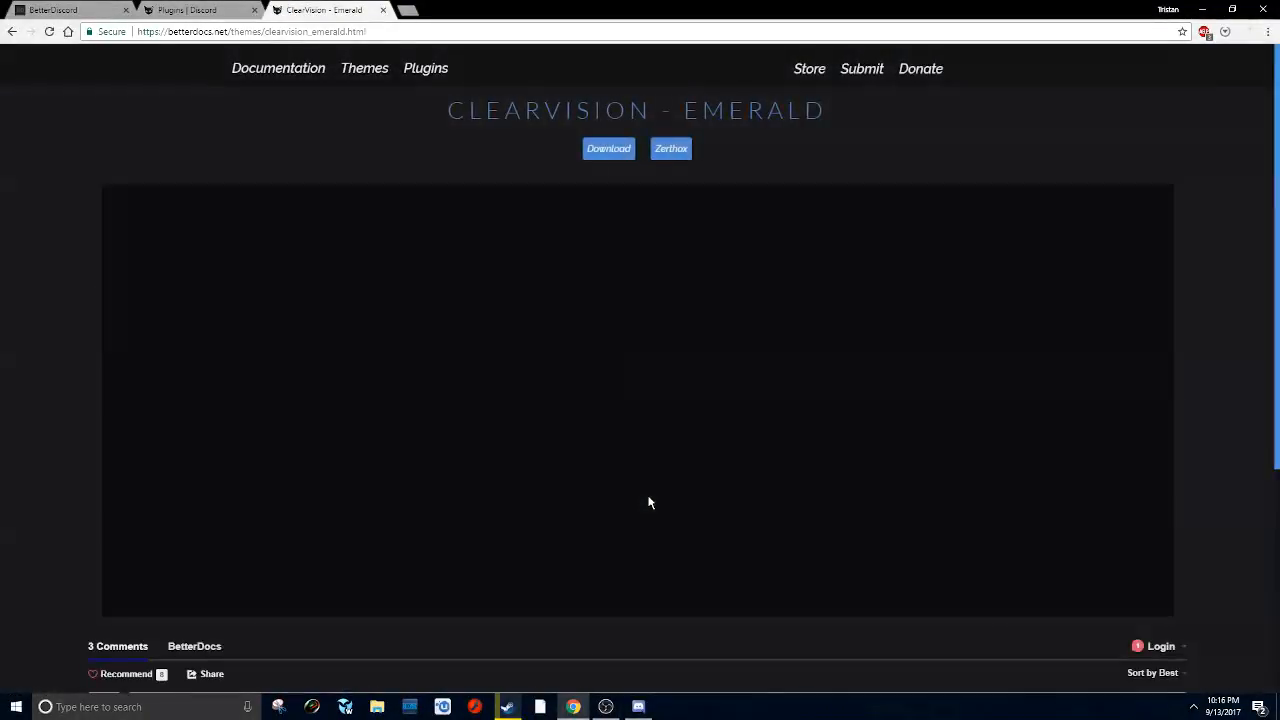
Step: Download ClearVision - Emerald and view ClearVision_Emerald.theme.css as raw text on GitHub
left_click(608, 148)
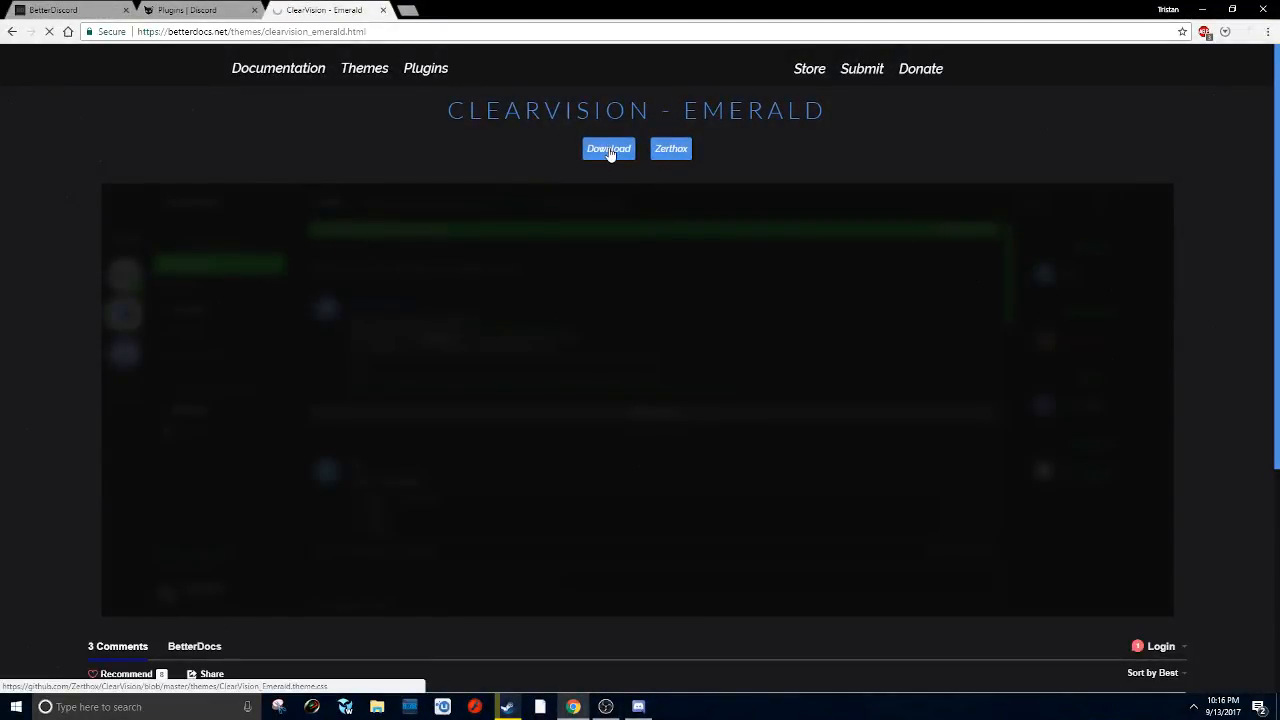
left_click(608, 148)
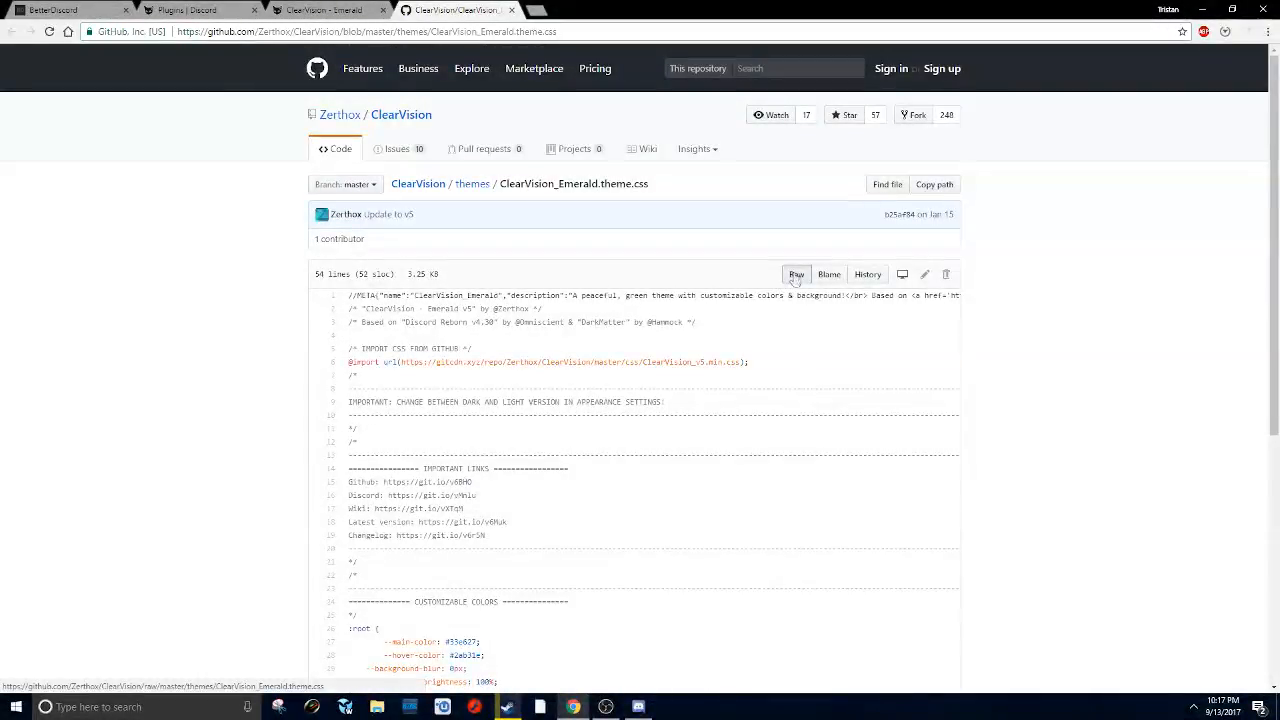
left_click(796, 274)
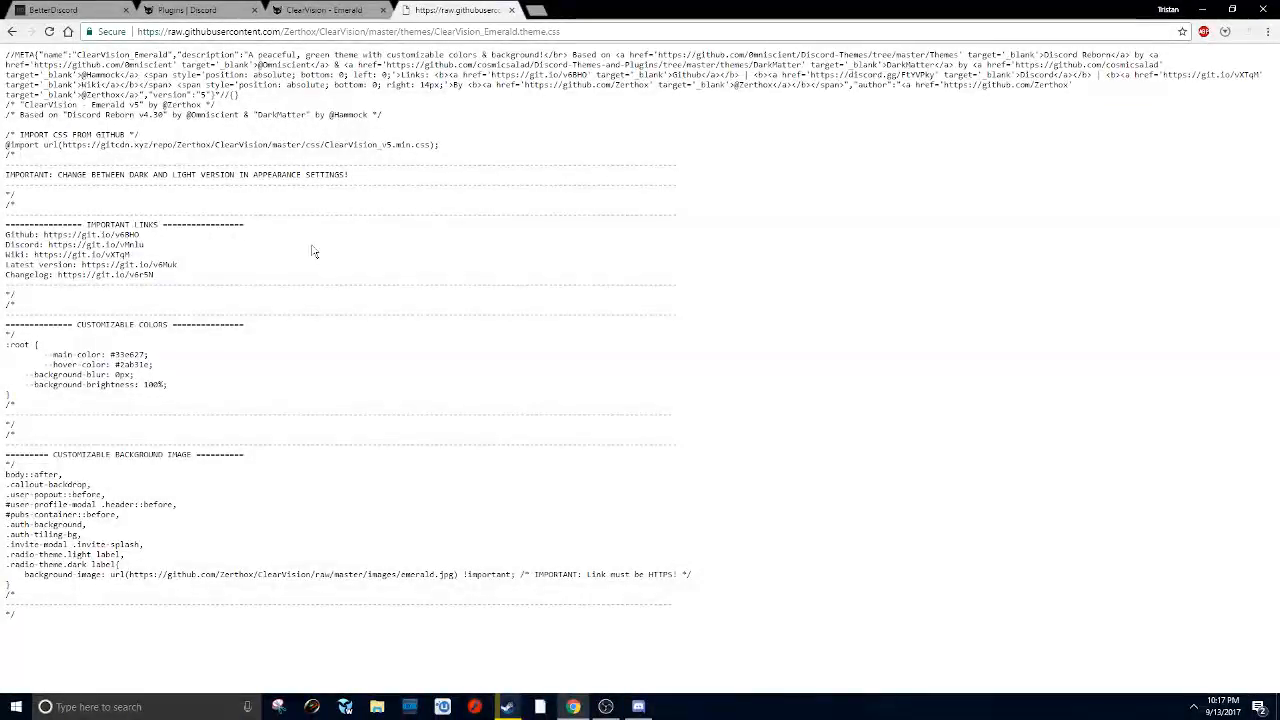
right_click(312, 250)
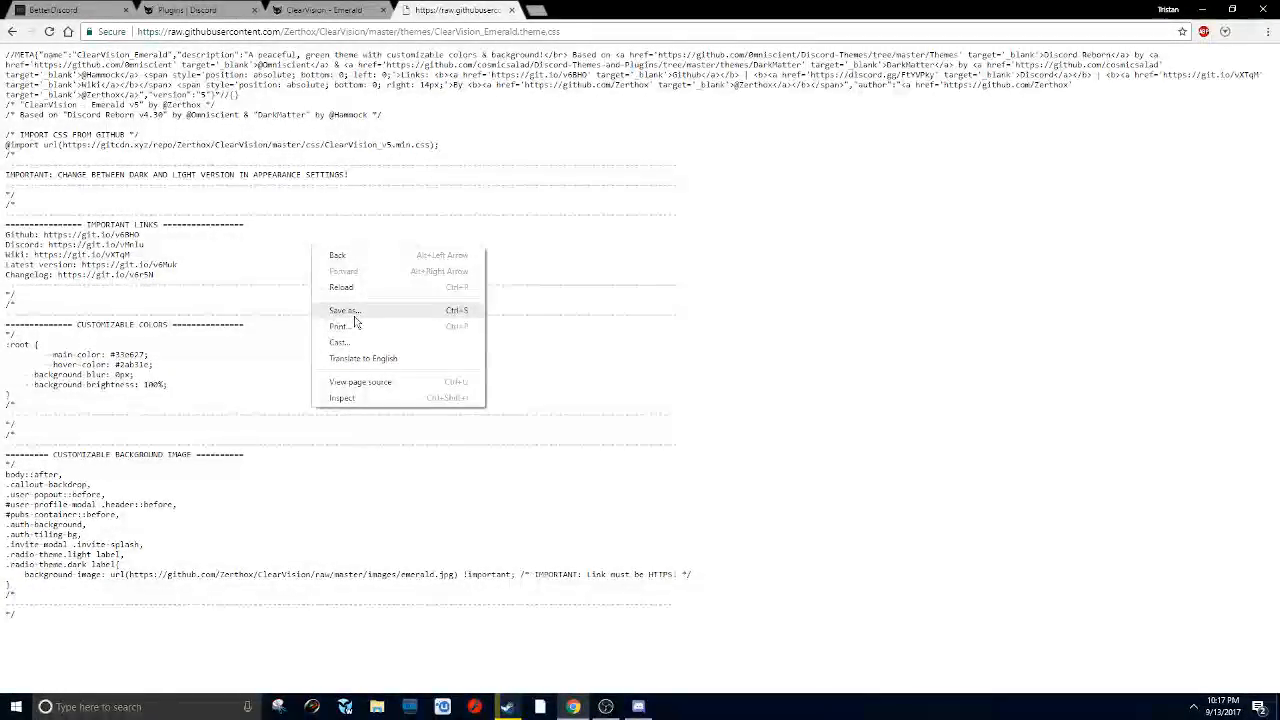
Step: Save the raw stylesheet as ClearVision_Emerald.theme in the BetterDiscord\themes folder
left_click(344, 310)
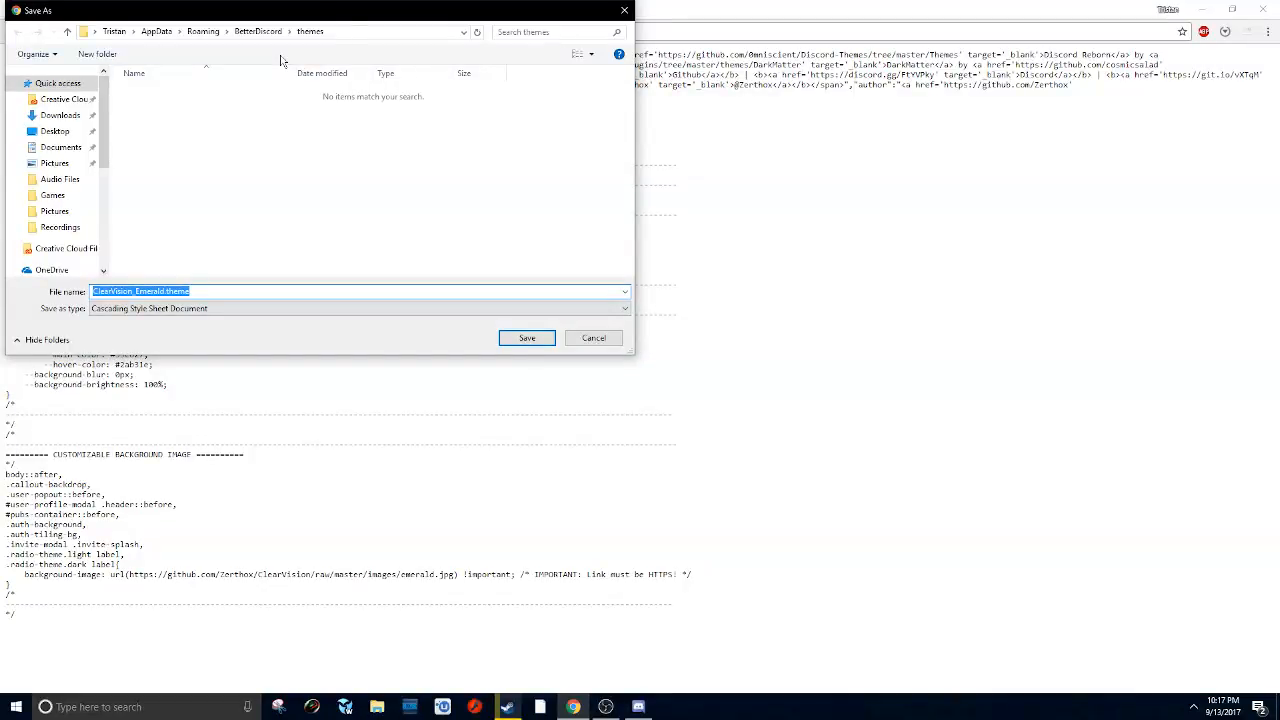
left_click(270, 32)
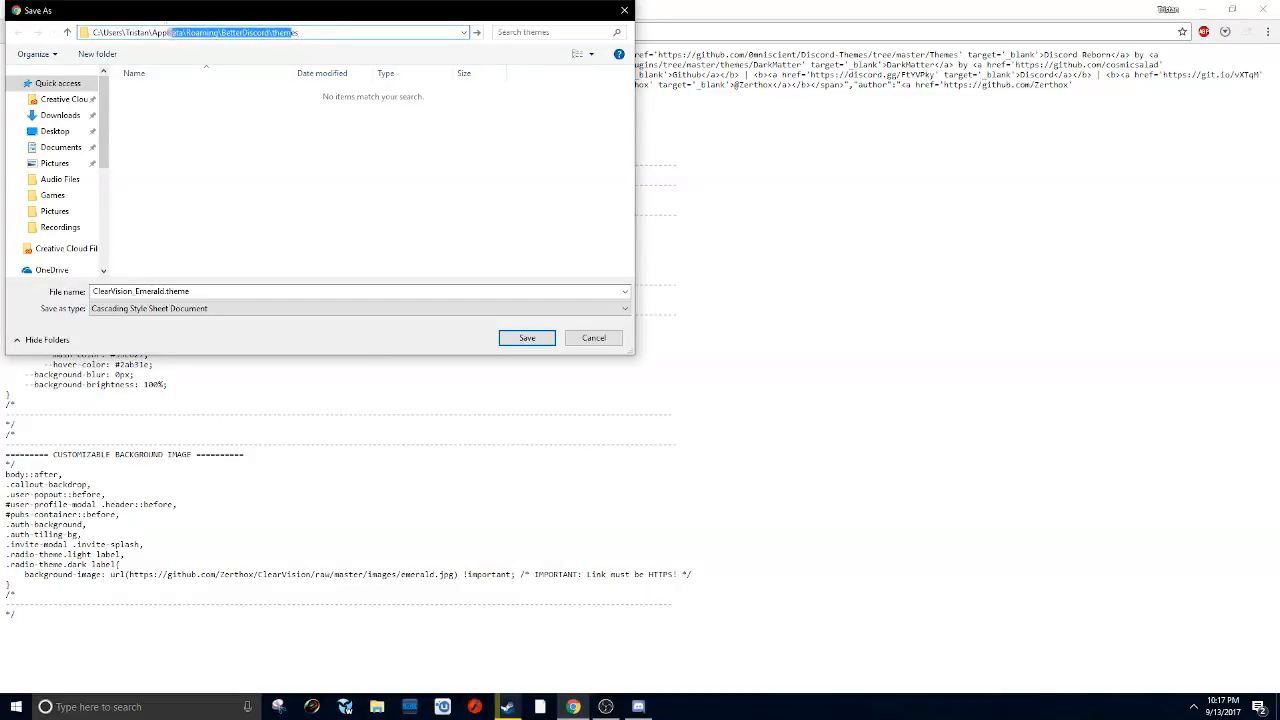
left_click(336, 32)
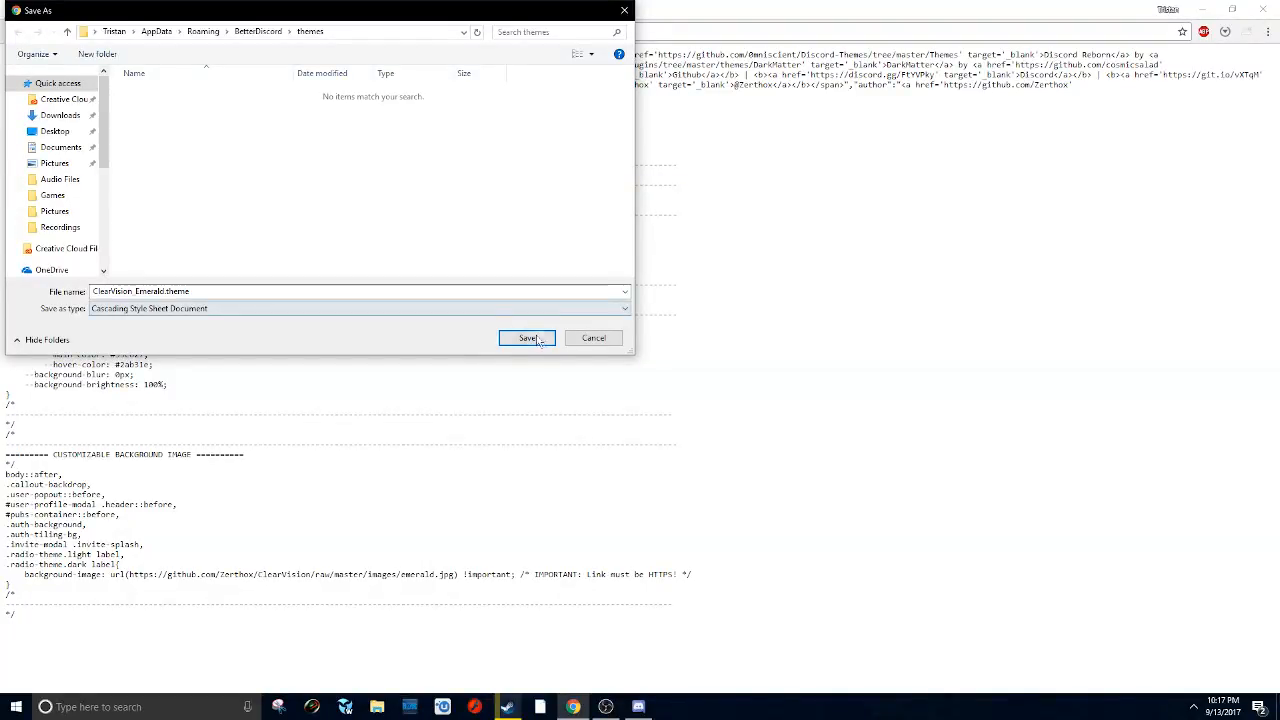
left_click(528, 338)
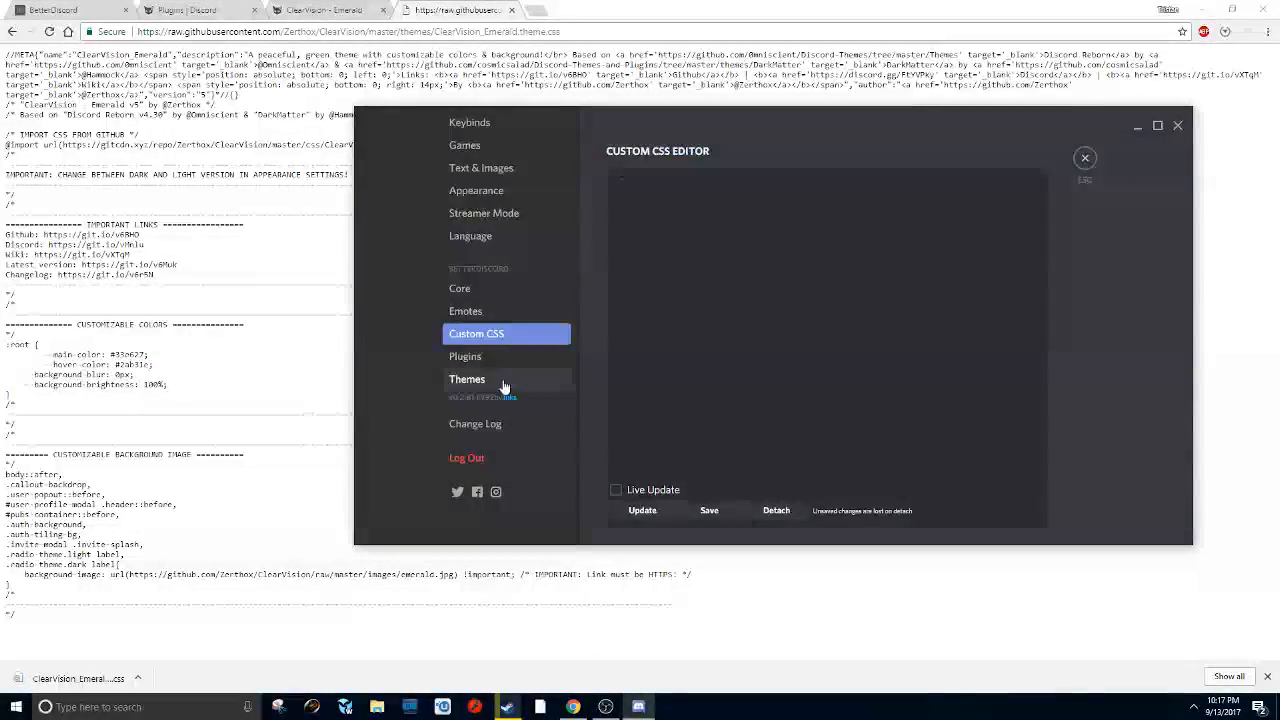
Step: Quit and relaunch Discord, then enable the ClearVision Emerald theme in BetterDiscord Themes
left_click(468, 380)
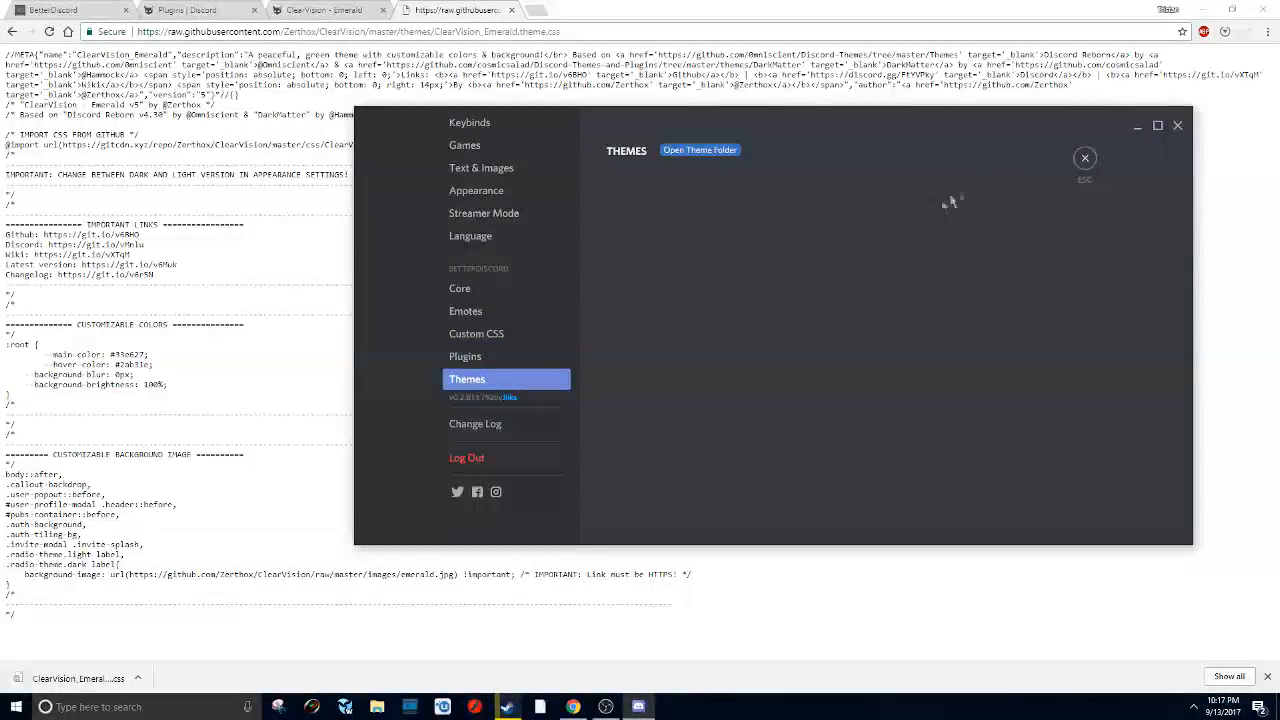
left_click(1084, 158)
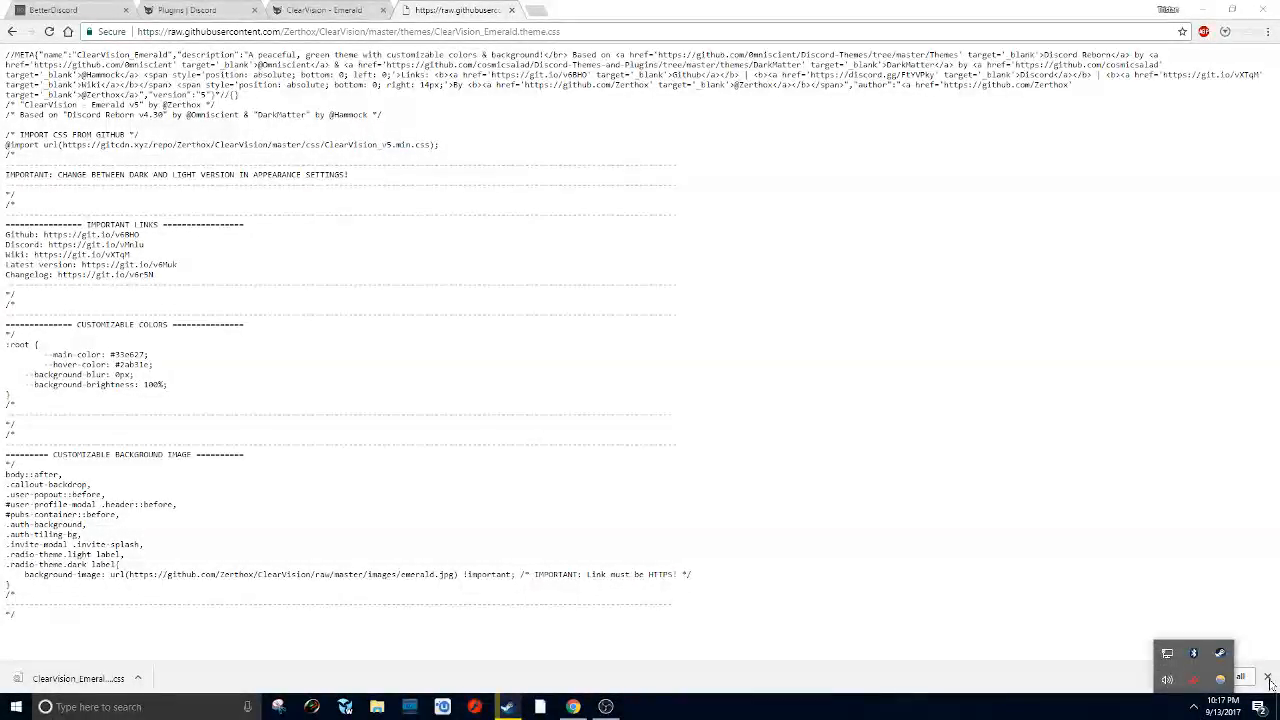
type("disc")
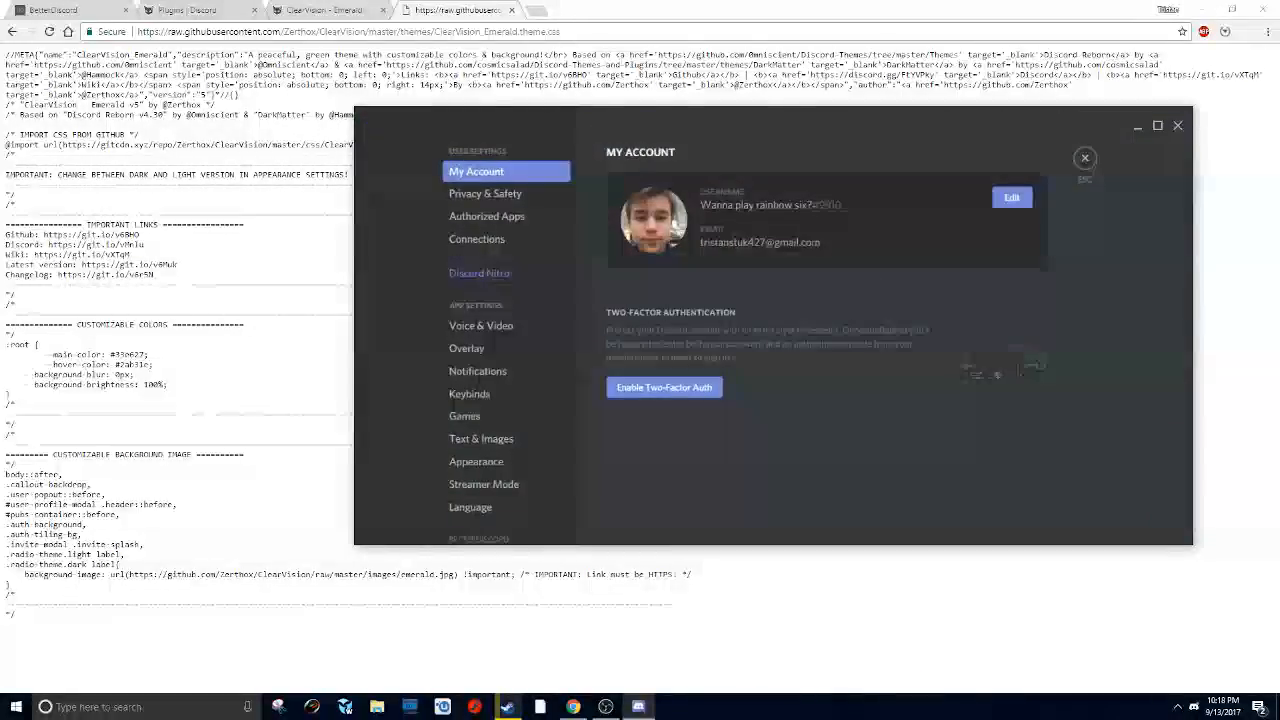
scroll("down", 3)
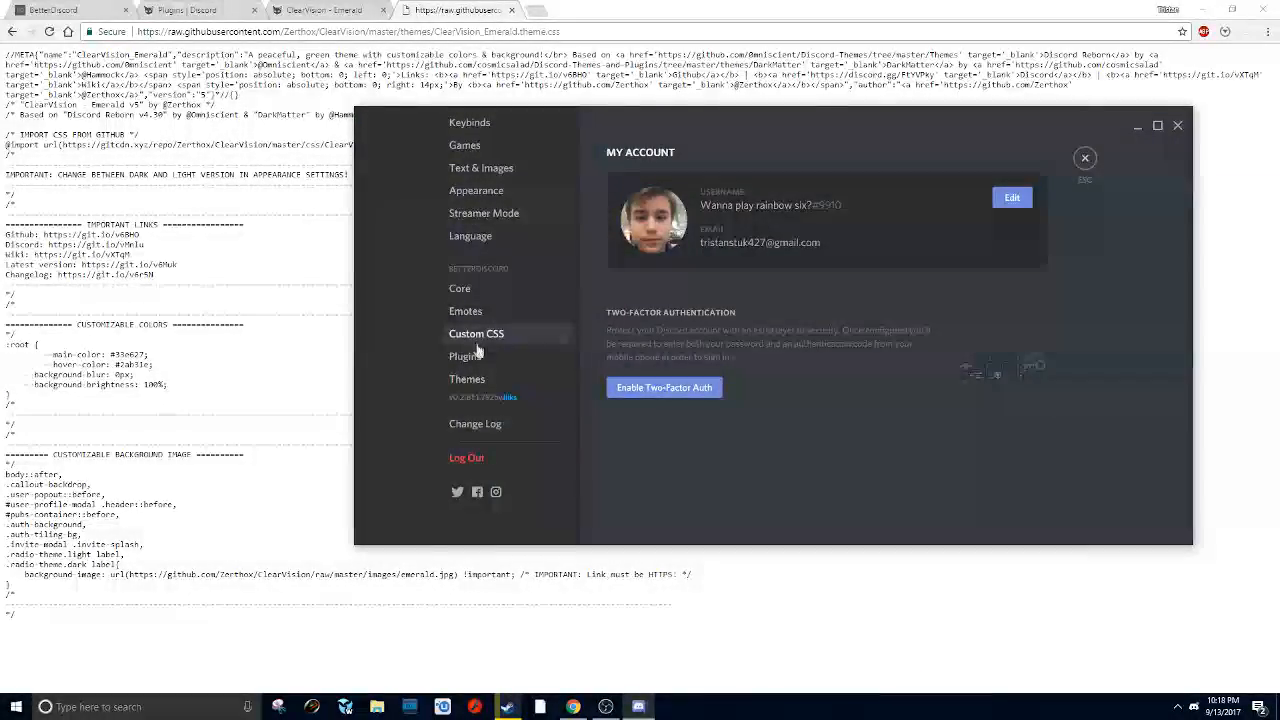
left_click(468, 380)
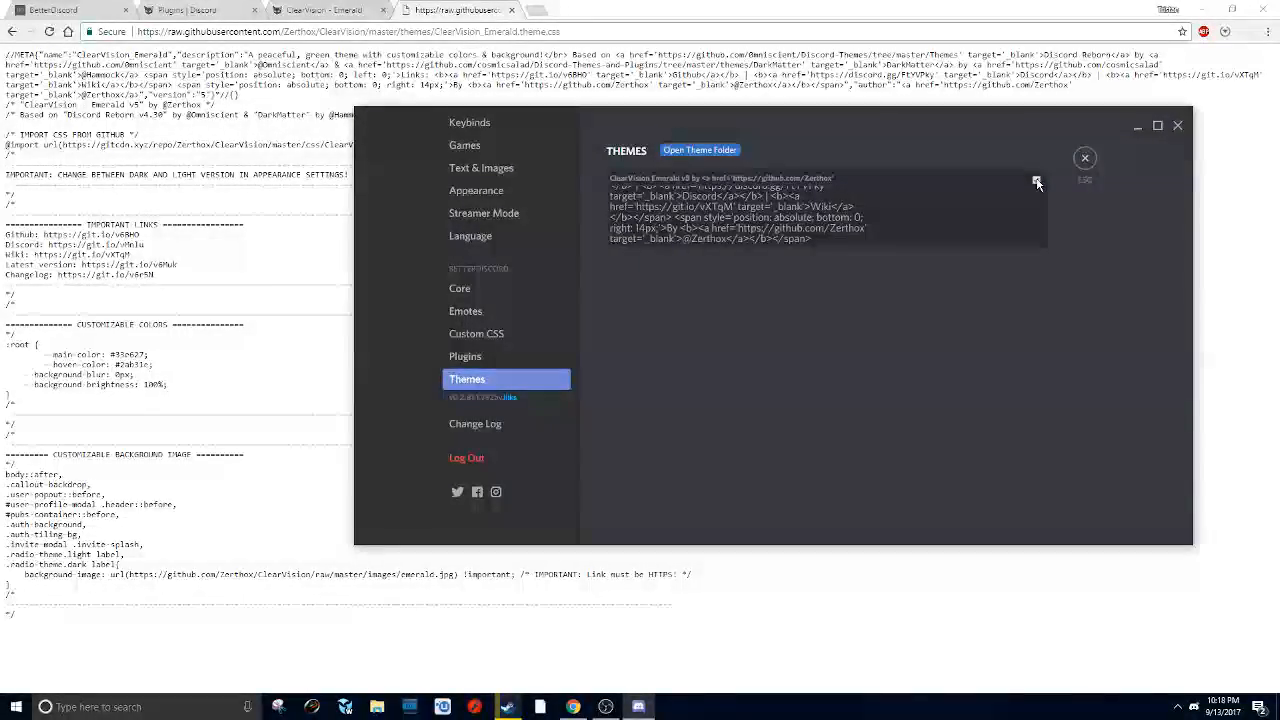
left_click(980, 196)
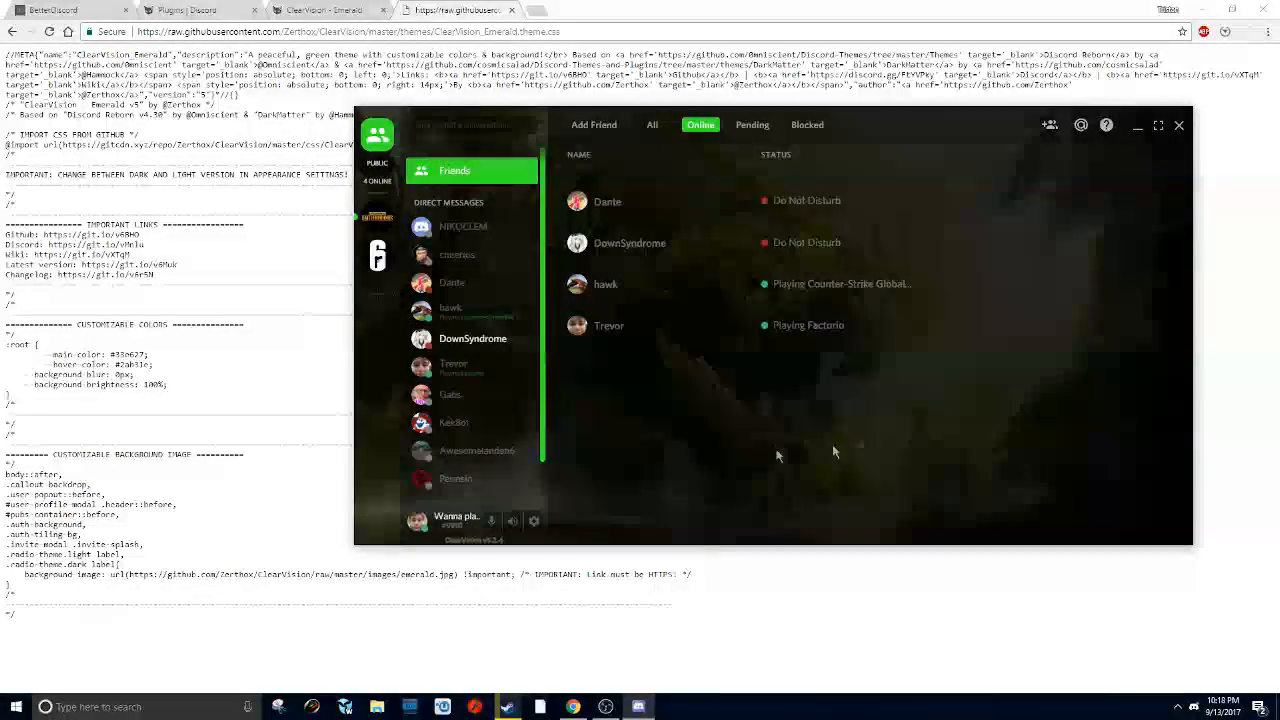
mouse_move(390, 248)
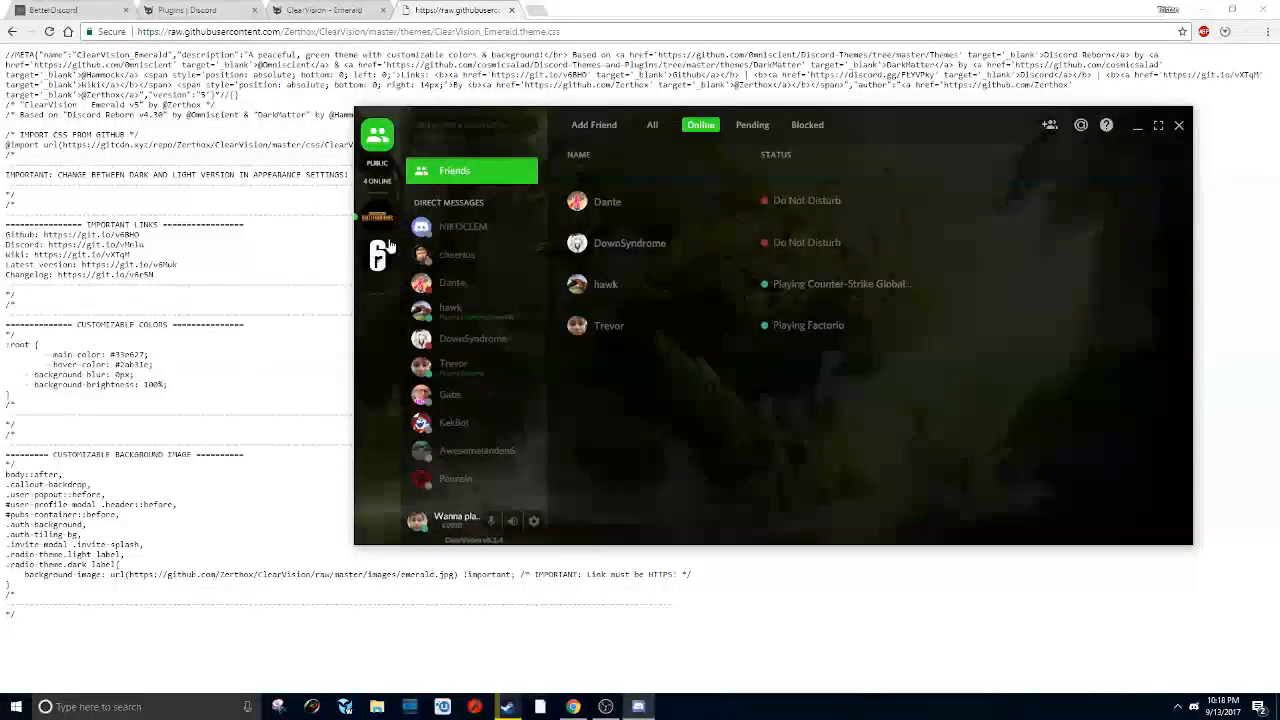
mouse_move(784, 284)
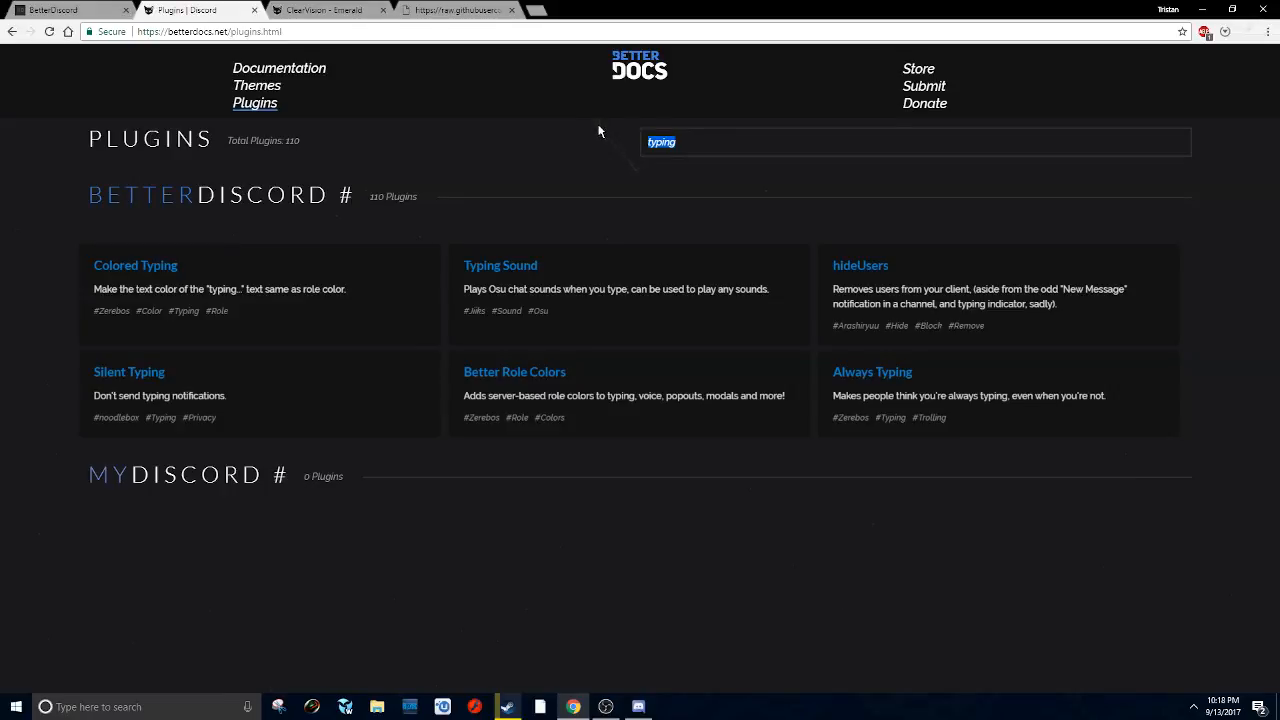
mouse_move(216, 260)
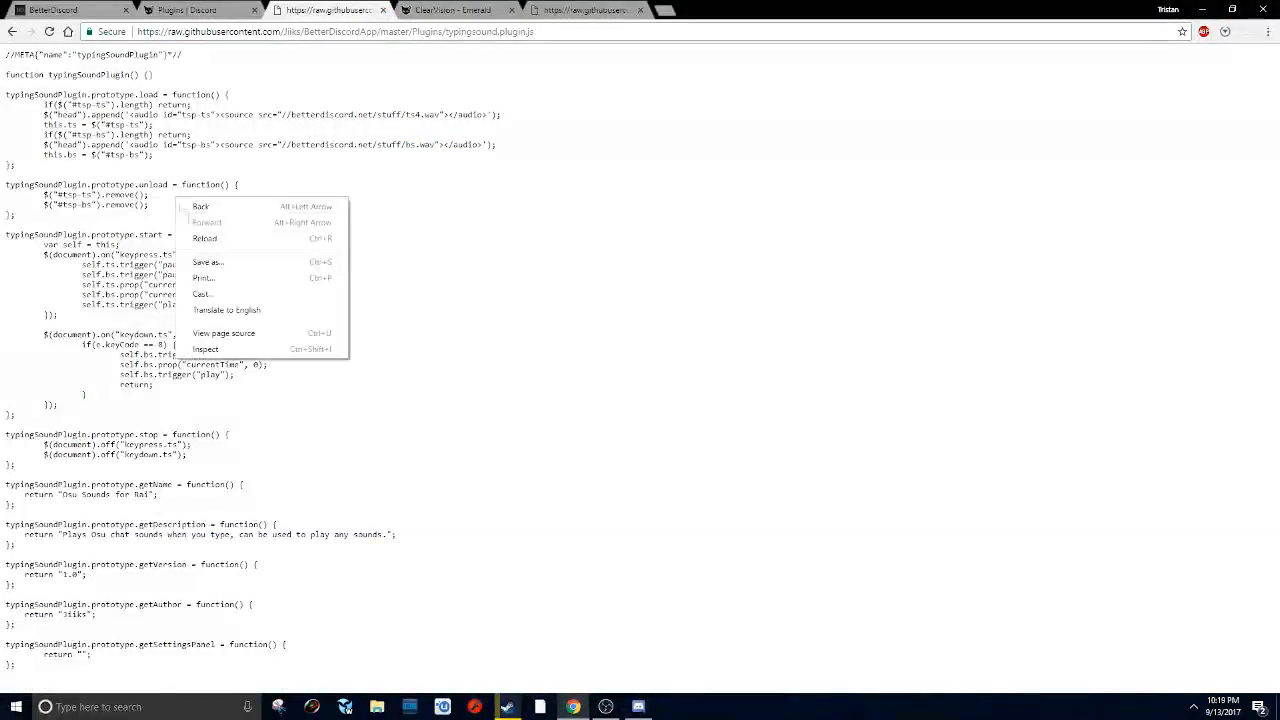
Step: Save the Typing Sound plugin script into BetterDiscord's plugins folder
left_click(208, 260)
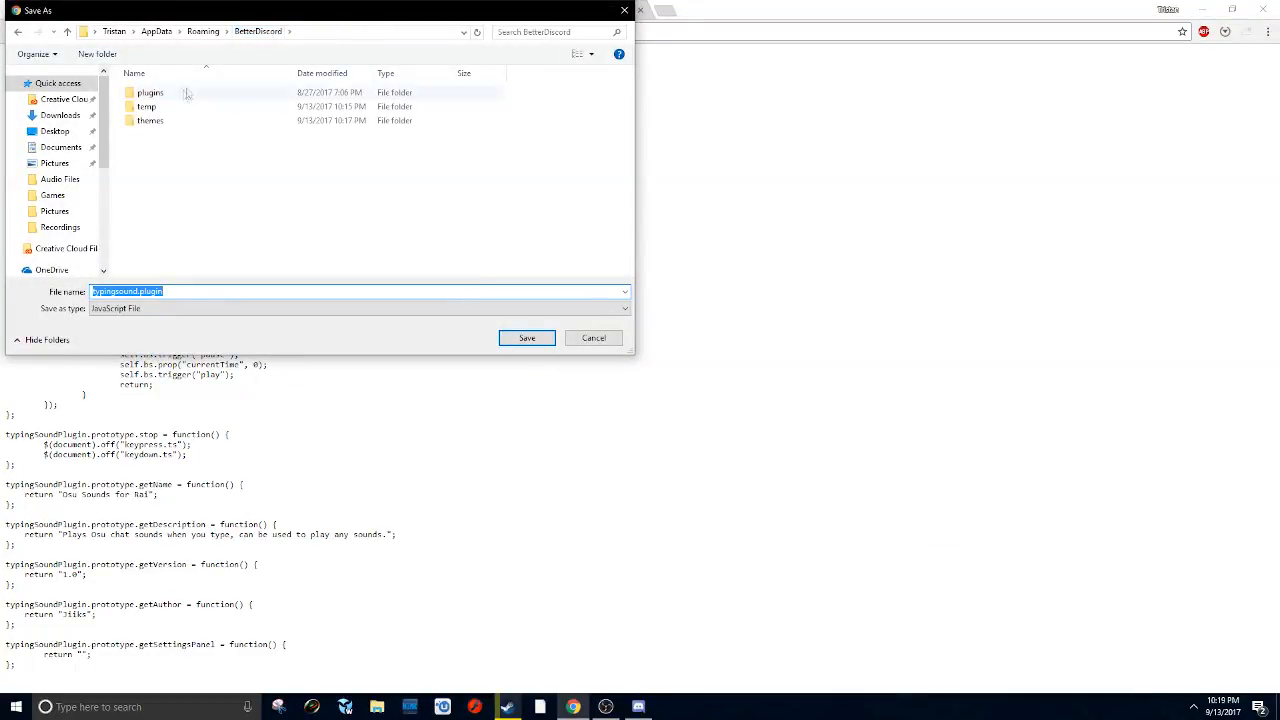
left_click(150, 92)
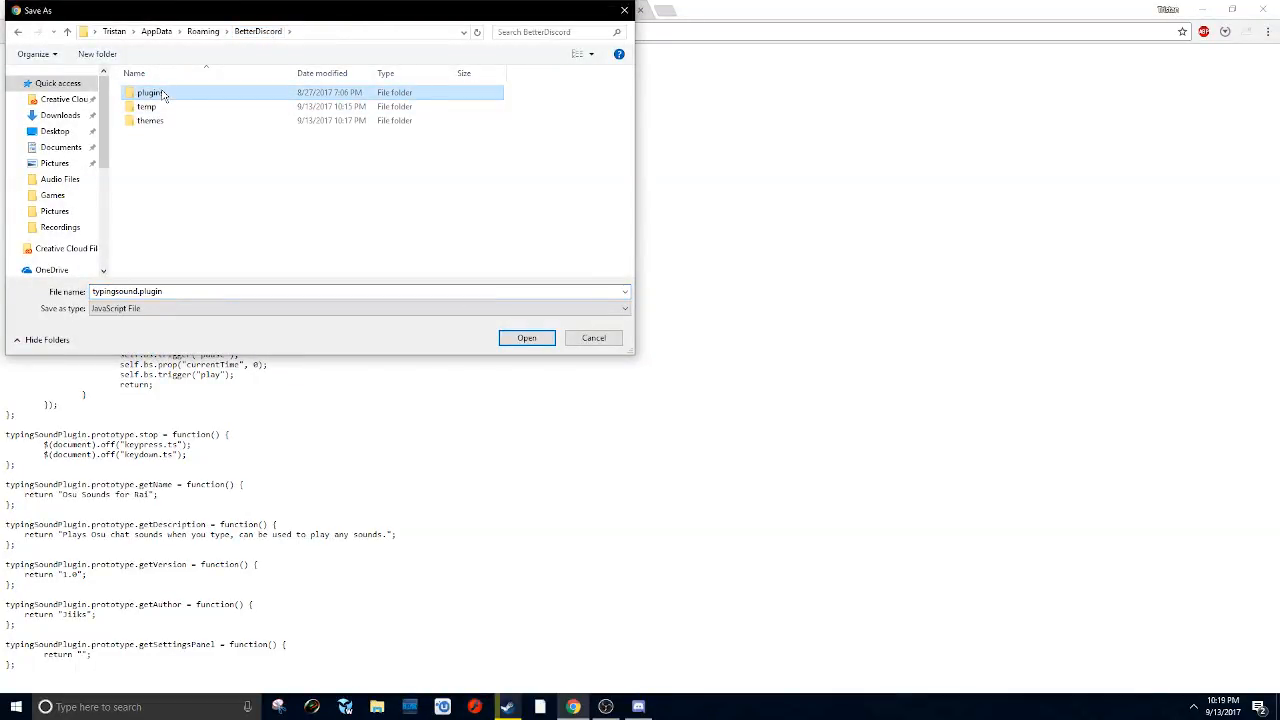
double_click(152, 92)
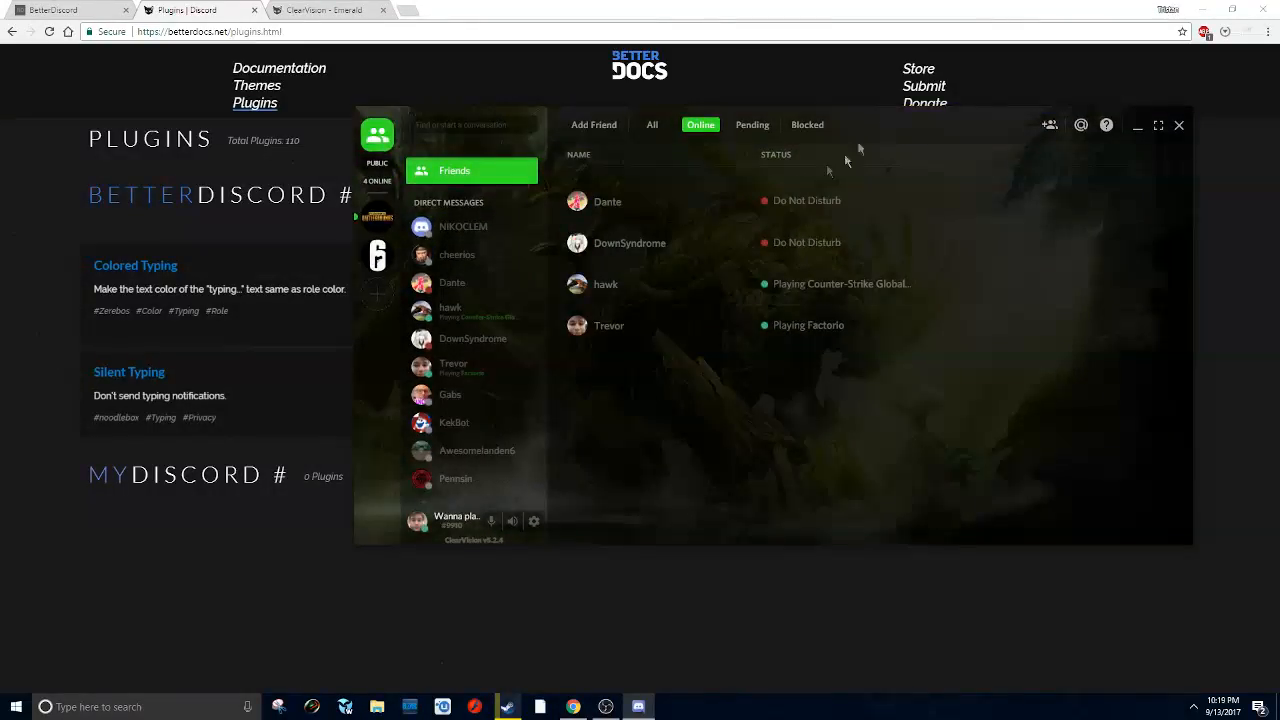
Step: Go to the Rainbow Six server's general channel and bring up User Settings
left_click(376, 216)
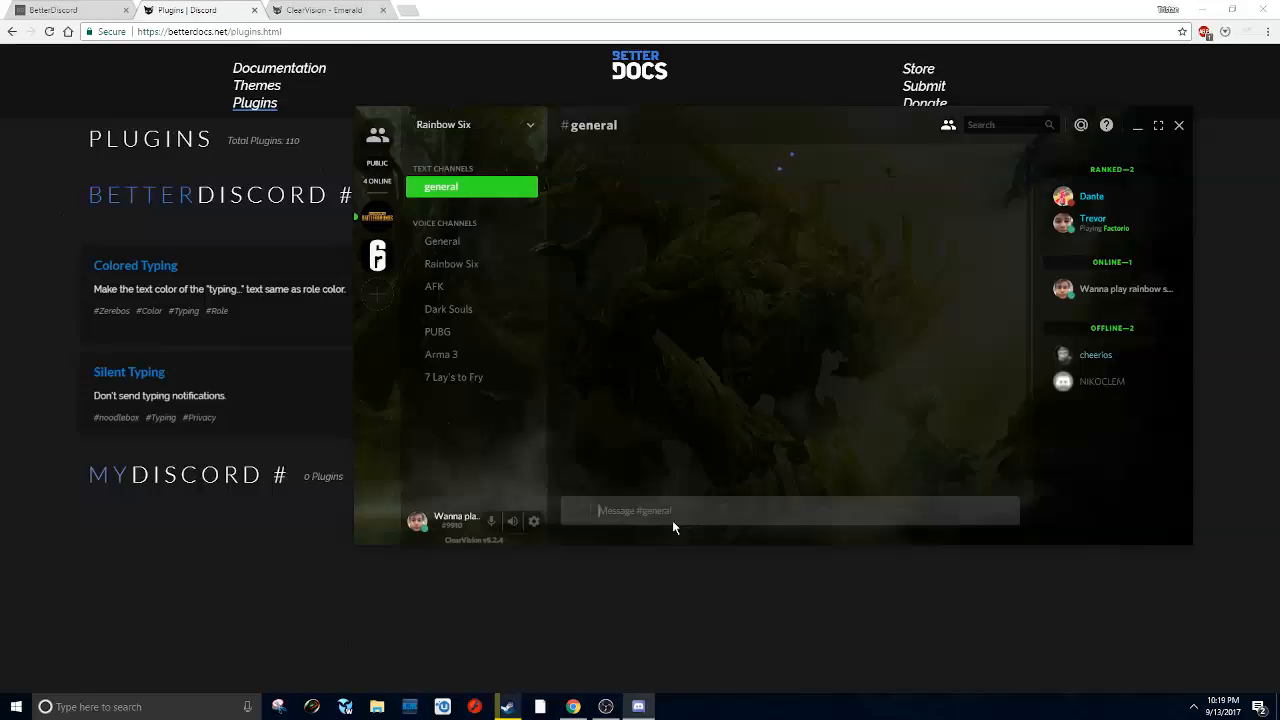
left_click(440, 188)
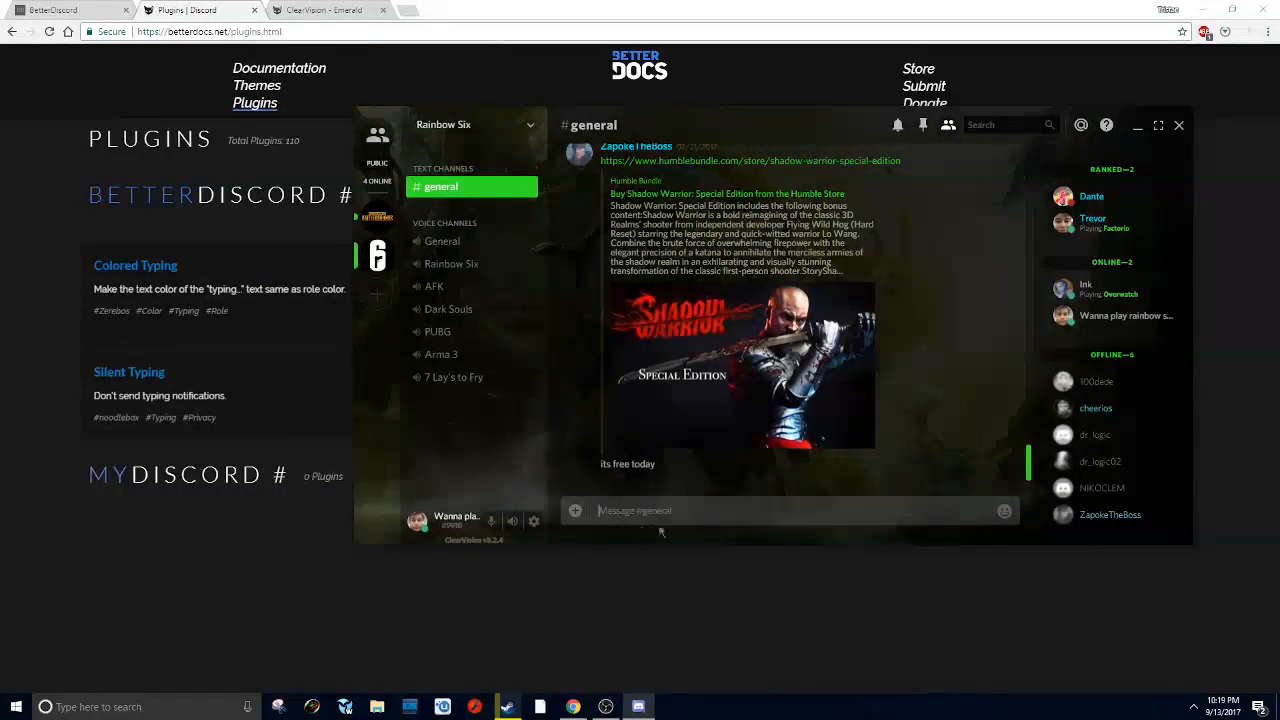
mouse_move(378, 216)
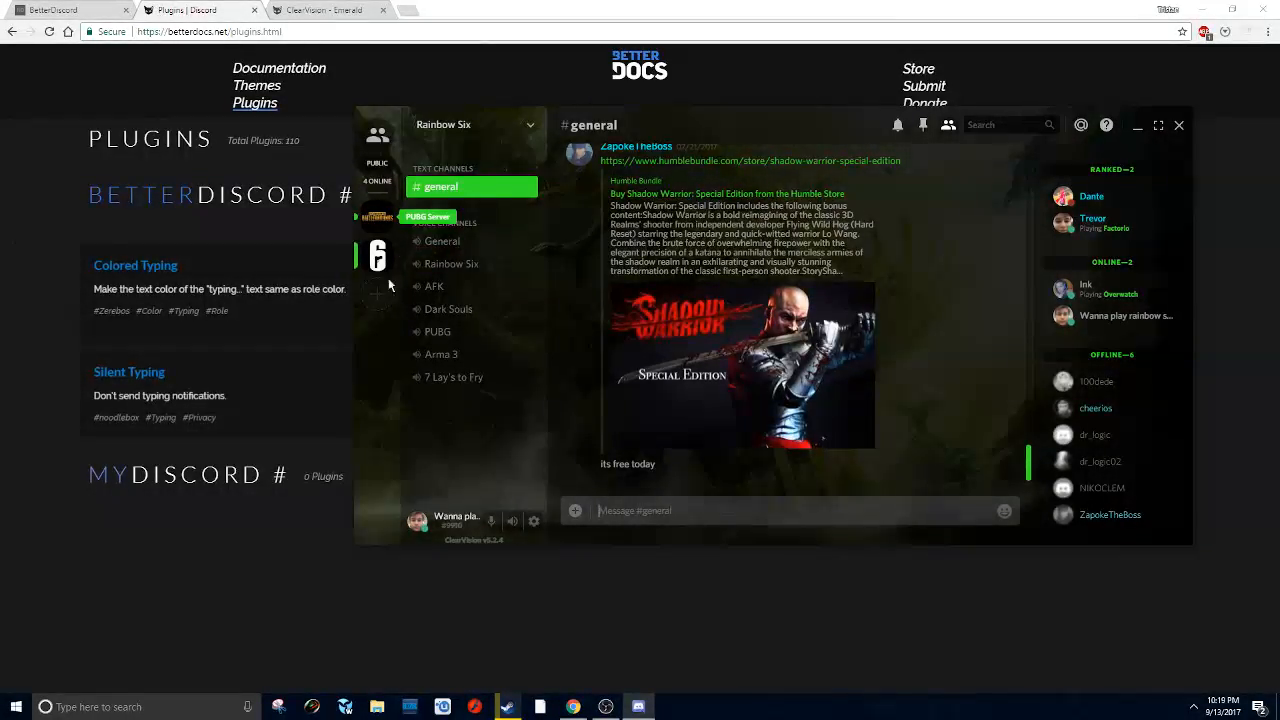
left_click(534, 520)
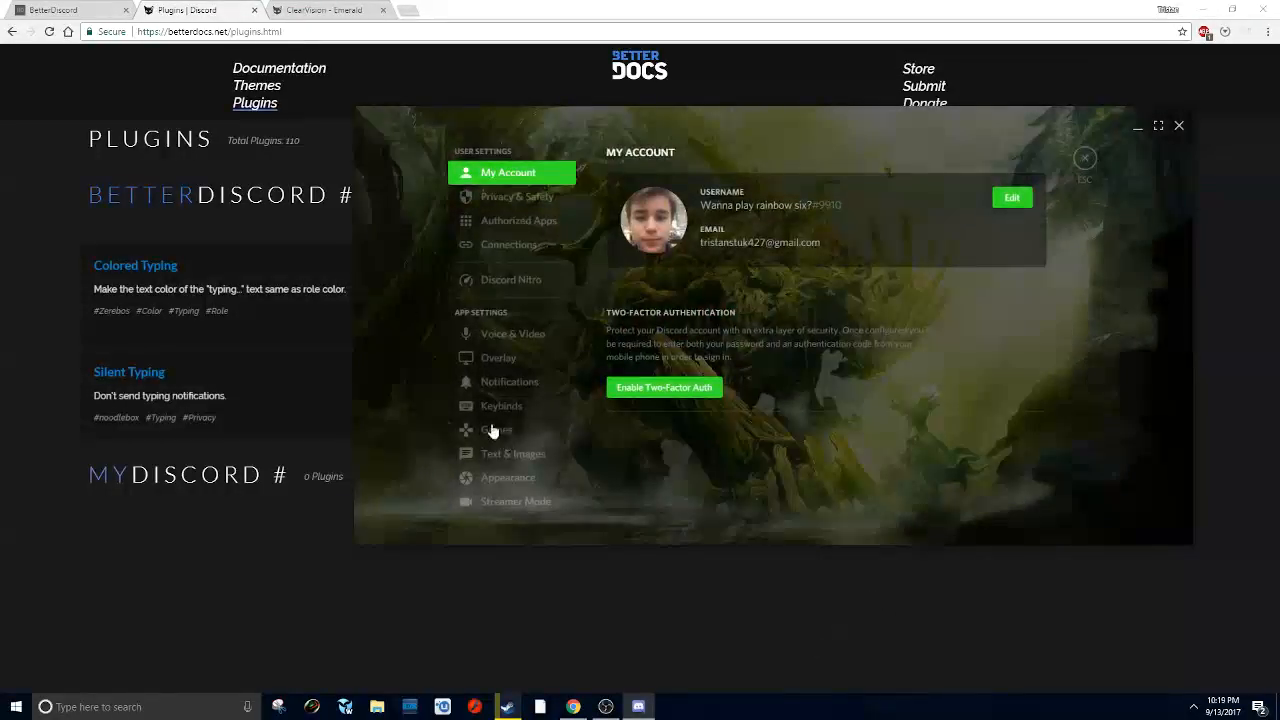
Step: Show the installed BetterDiscord plugins and briefly view the Custom Notifications plugin's settings
left_click(496, 352)
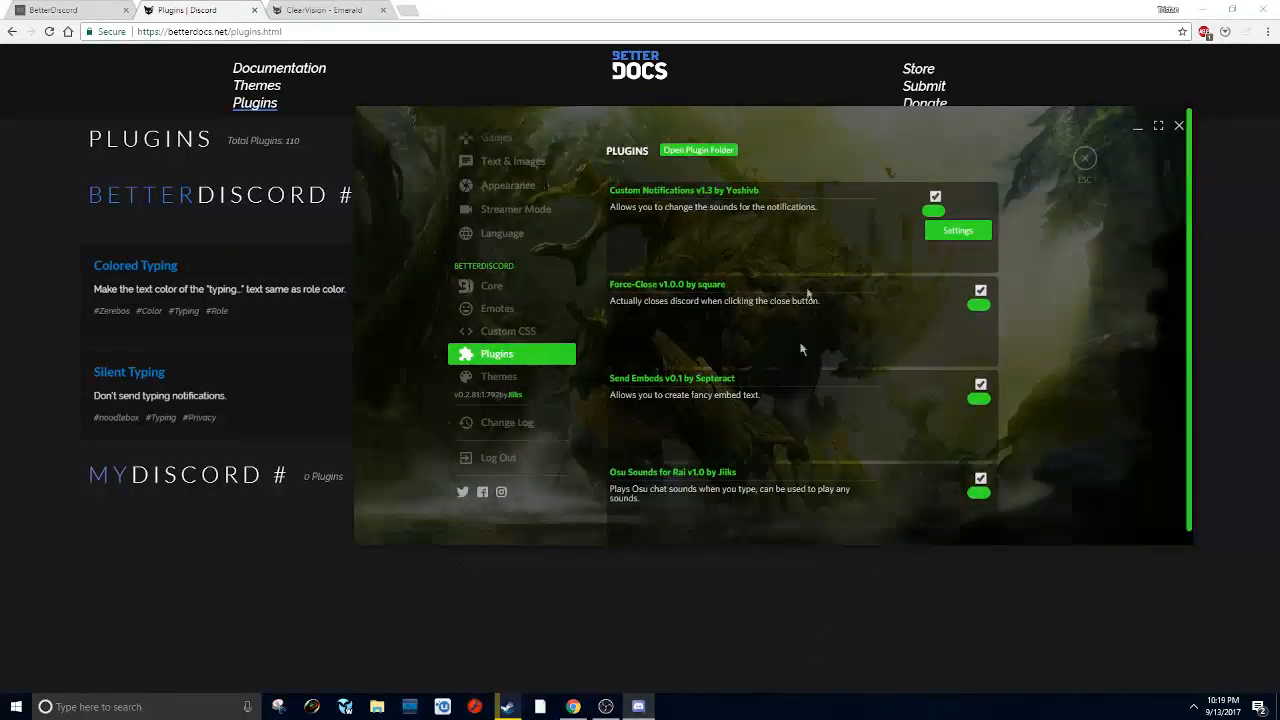
left_click(956, 230)
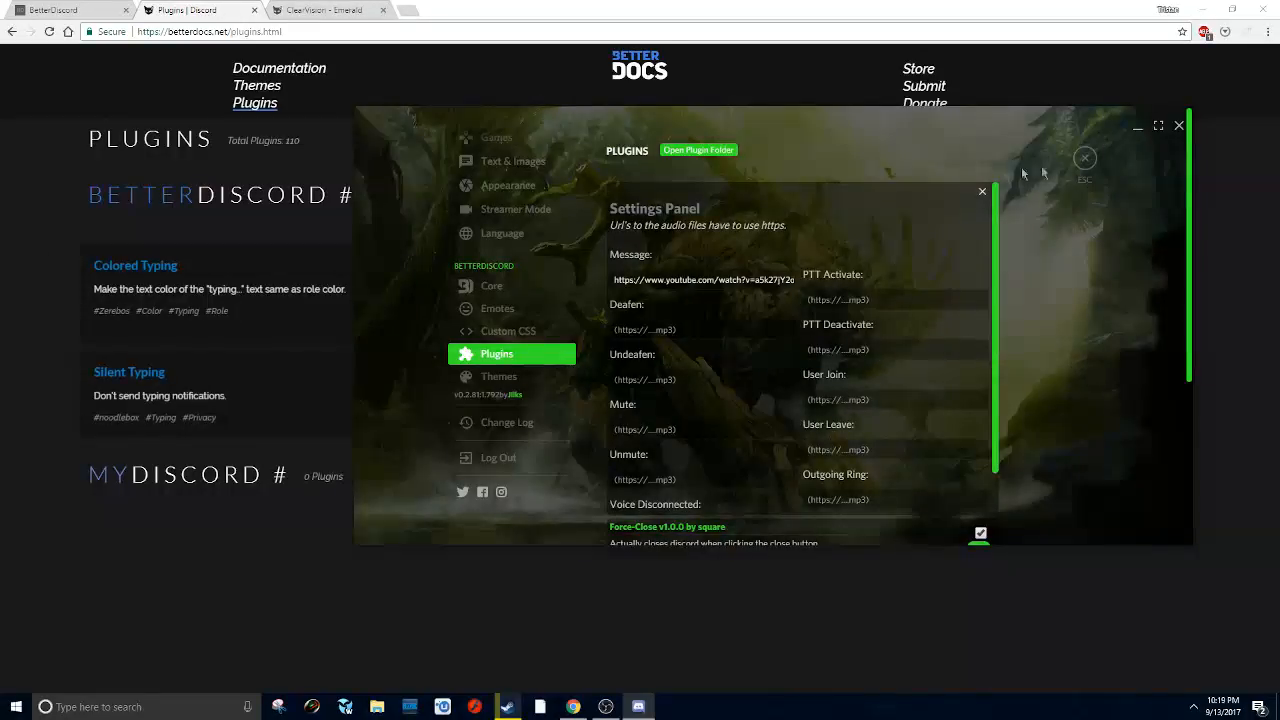
left_click(980, 192)
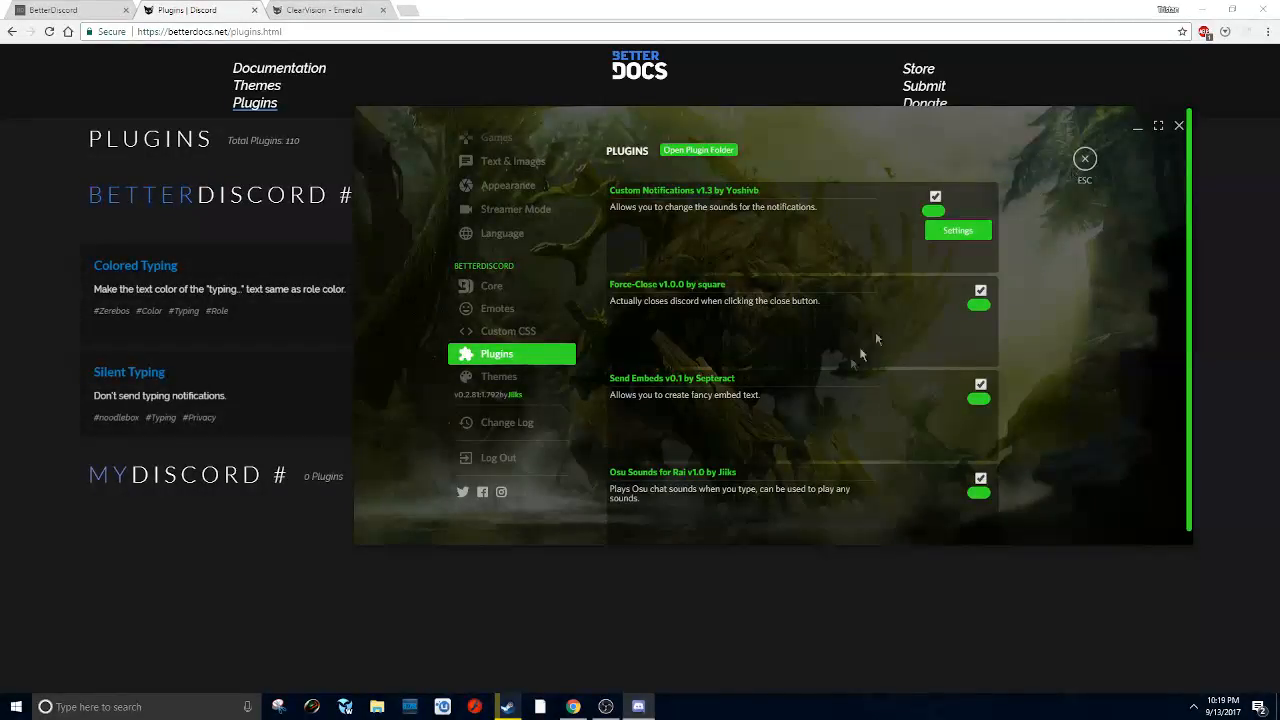